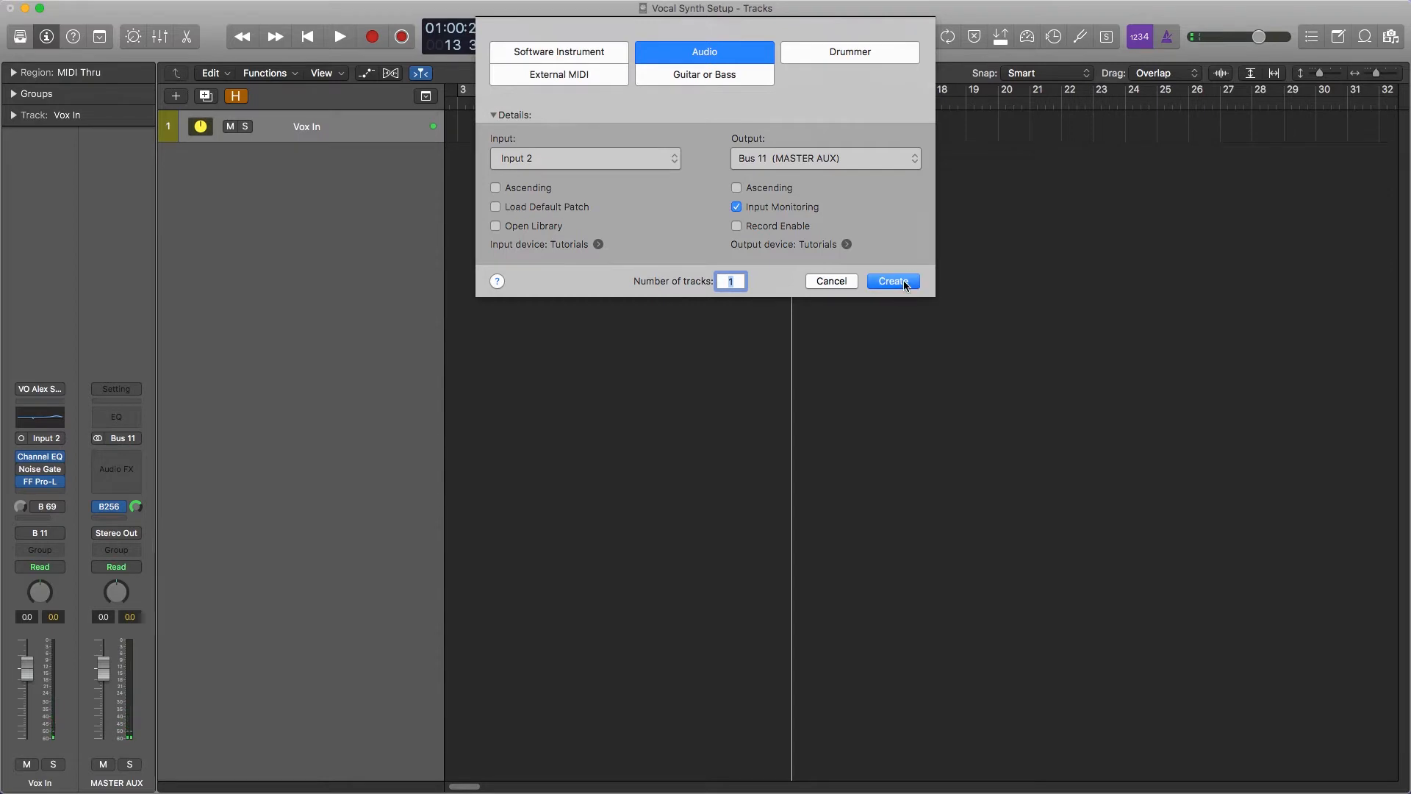
Create the Audio 2 track on Input 2 and reach its effect slot
left_click(893, 281)
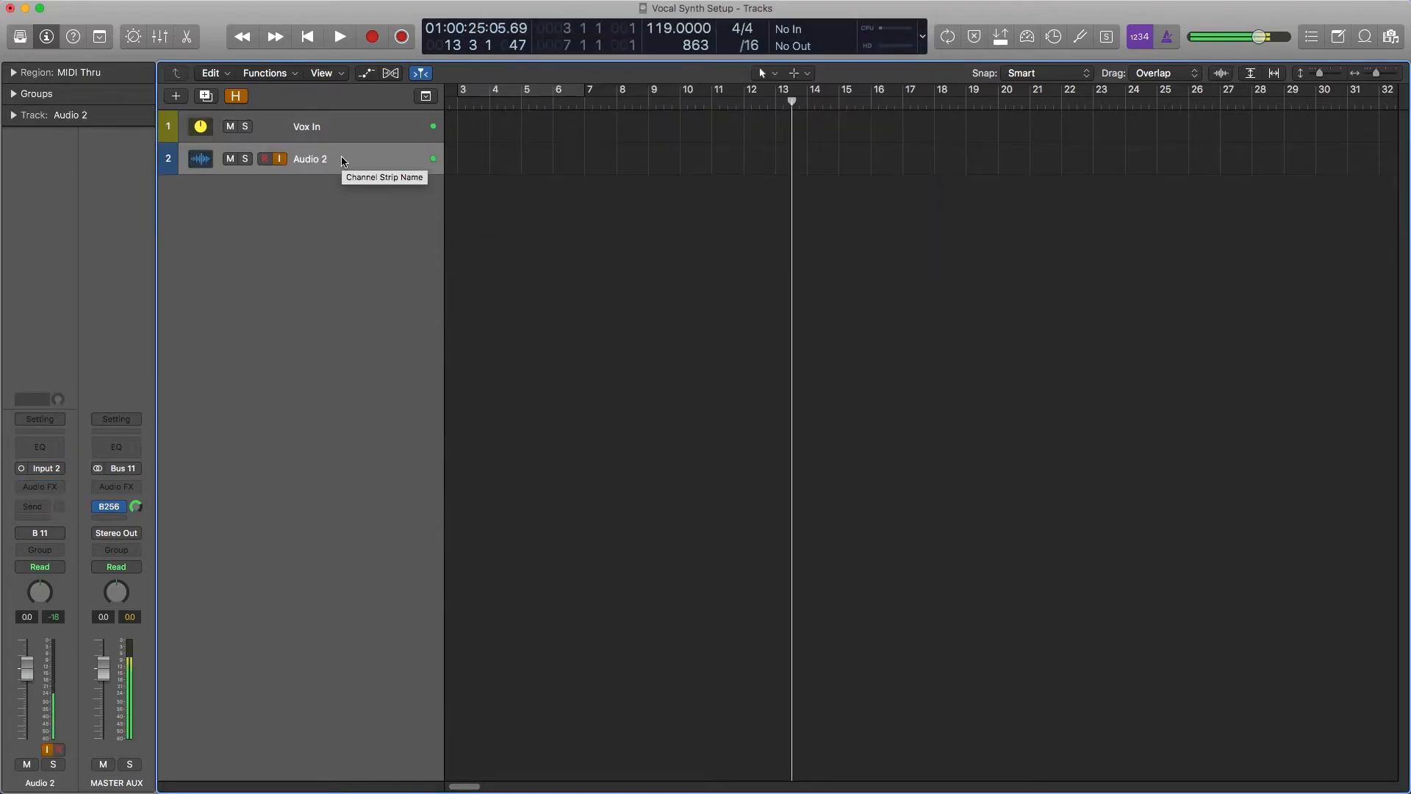
mouse_move(70, 477)
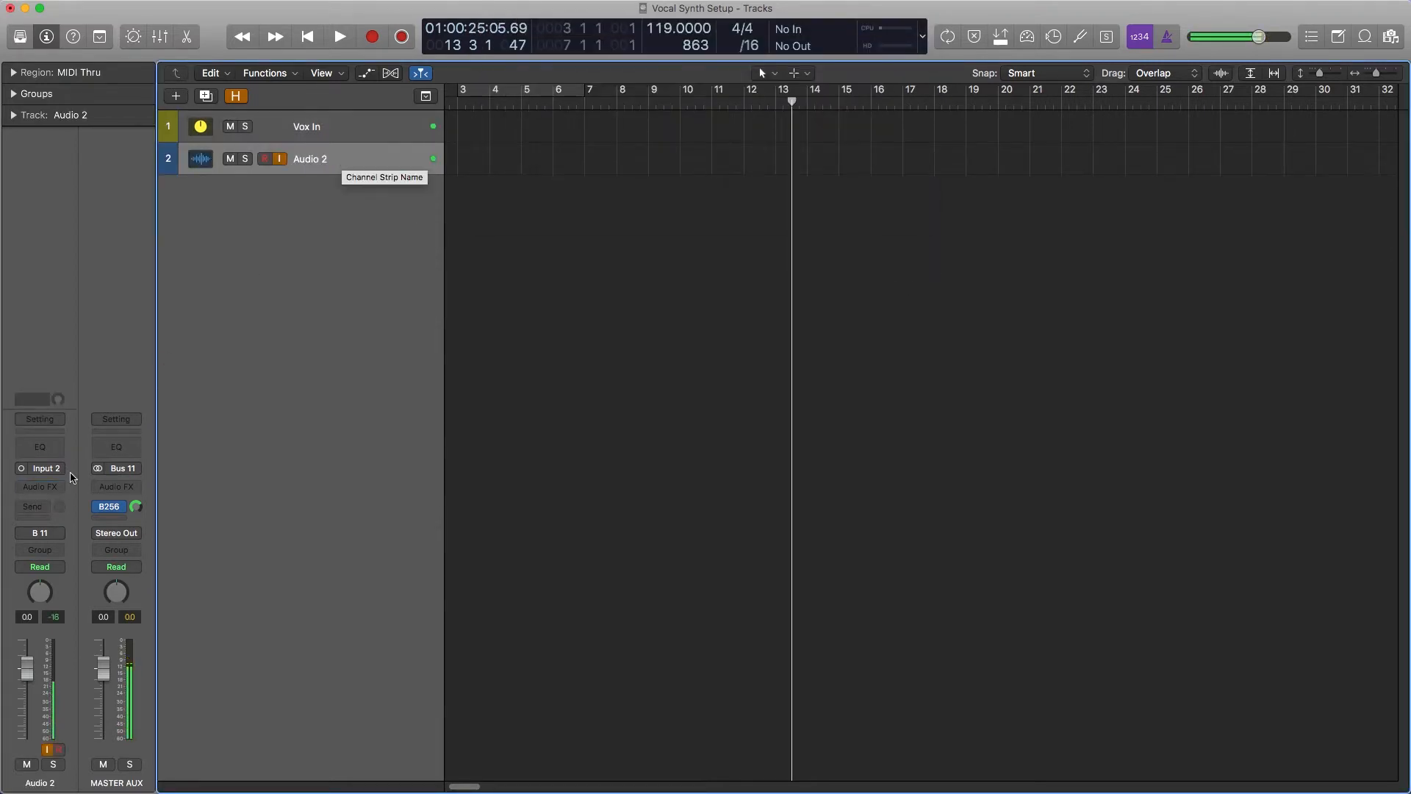
left_click(38, 487)
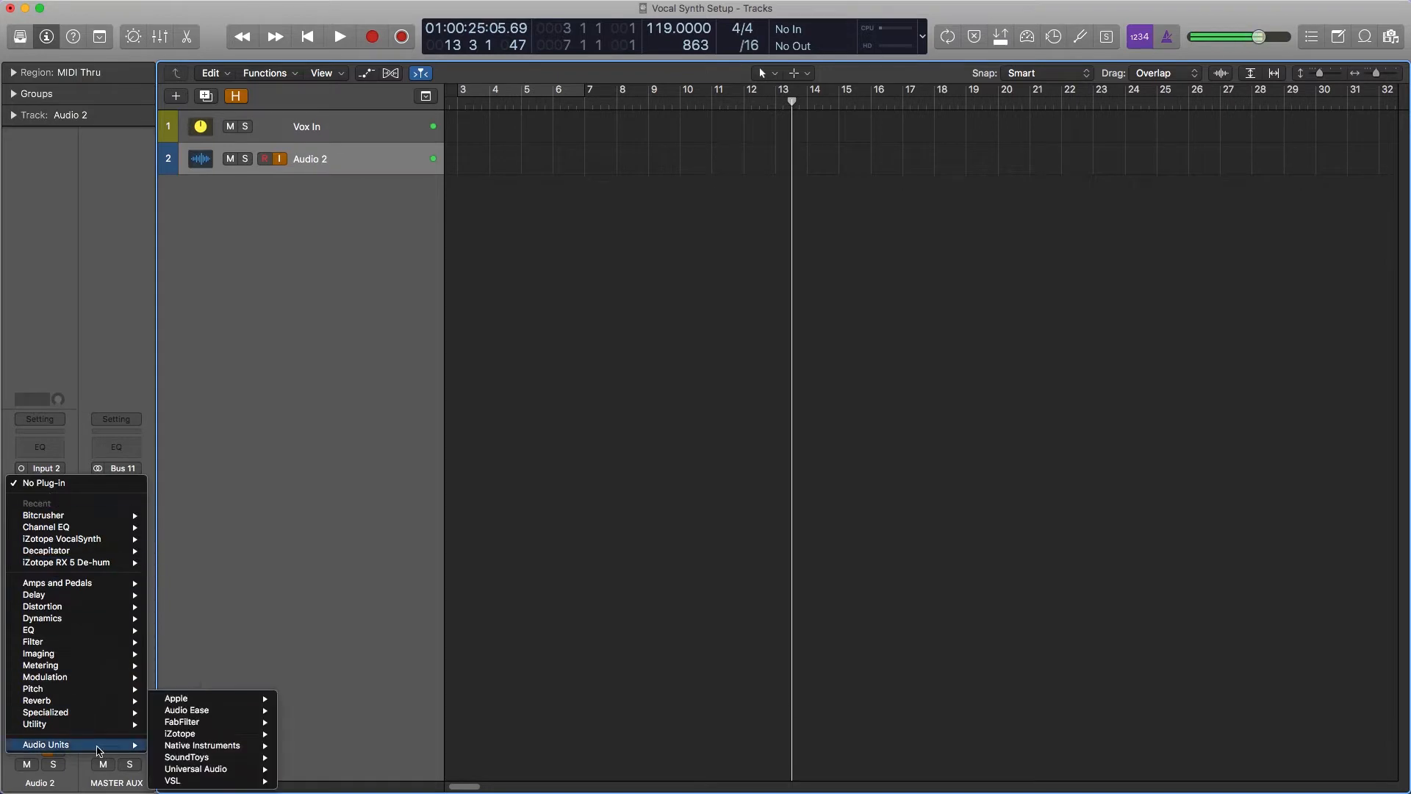
mouse_move(178, 733)
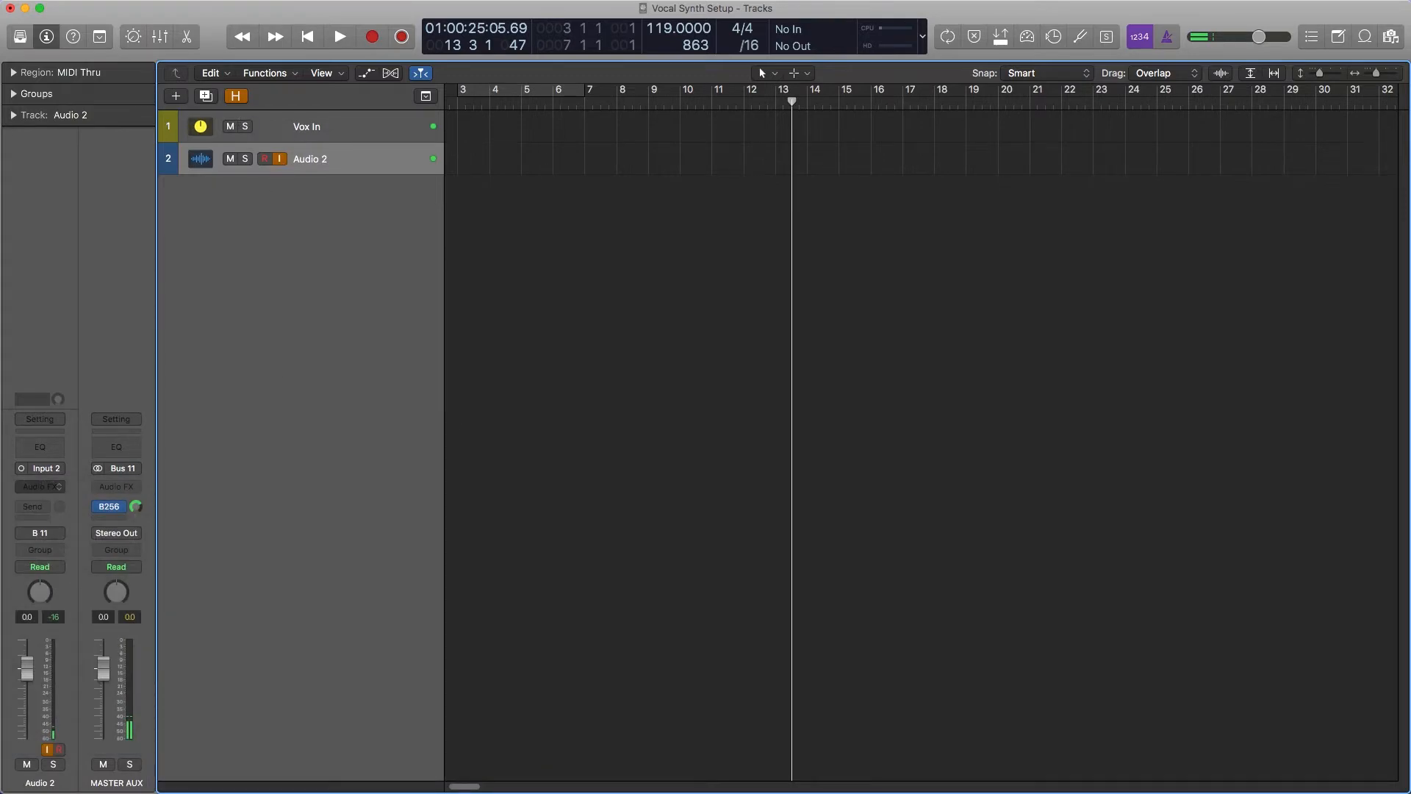
Insert iZotope VocalSynth on Audio 2 and adjust the PolyVox voice level
left_click(39, 487)
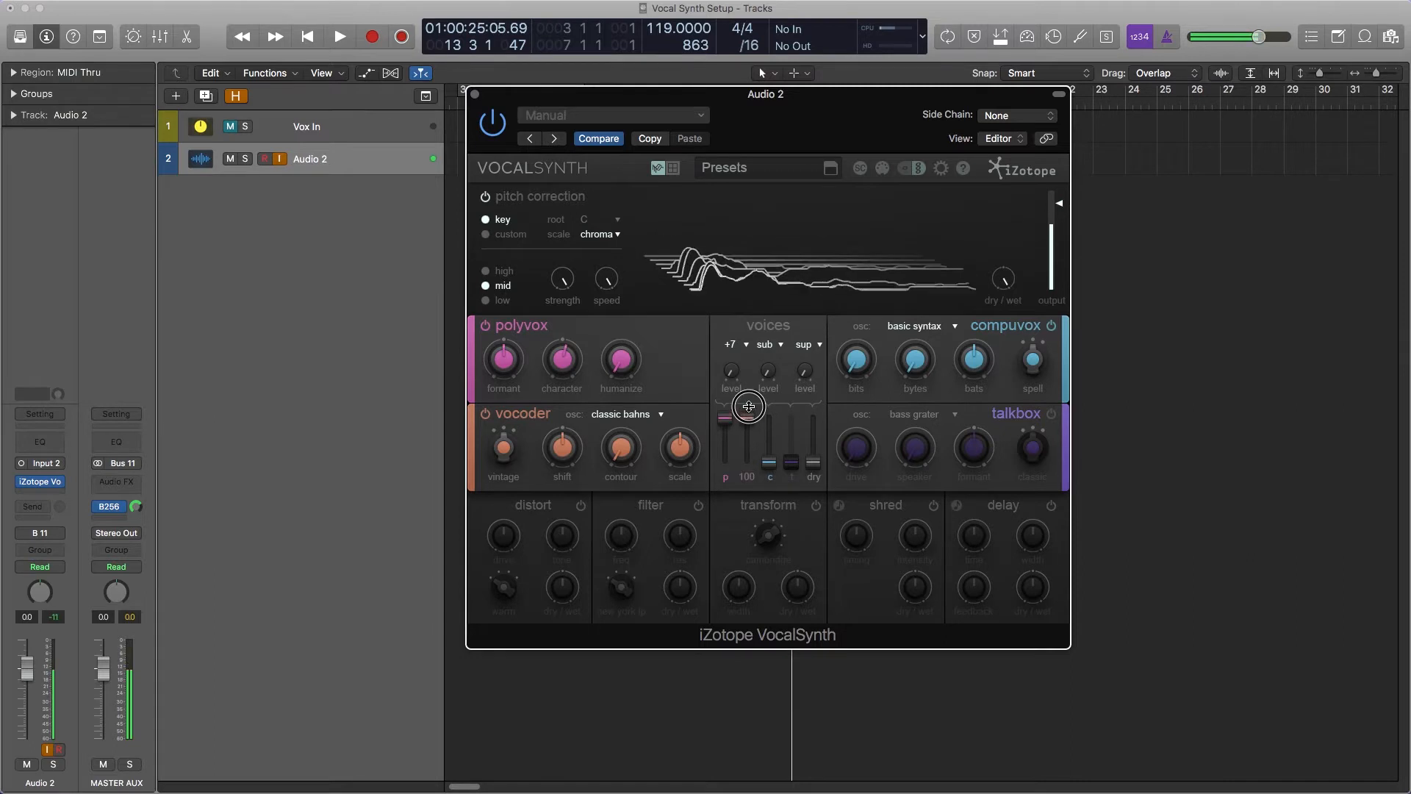
left_click_drag(748, 406, 772, 433)
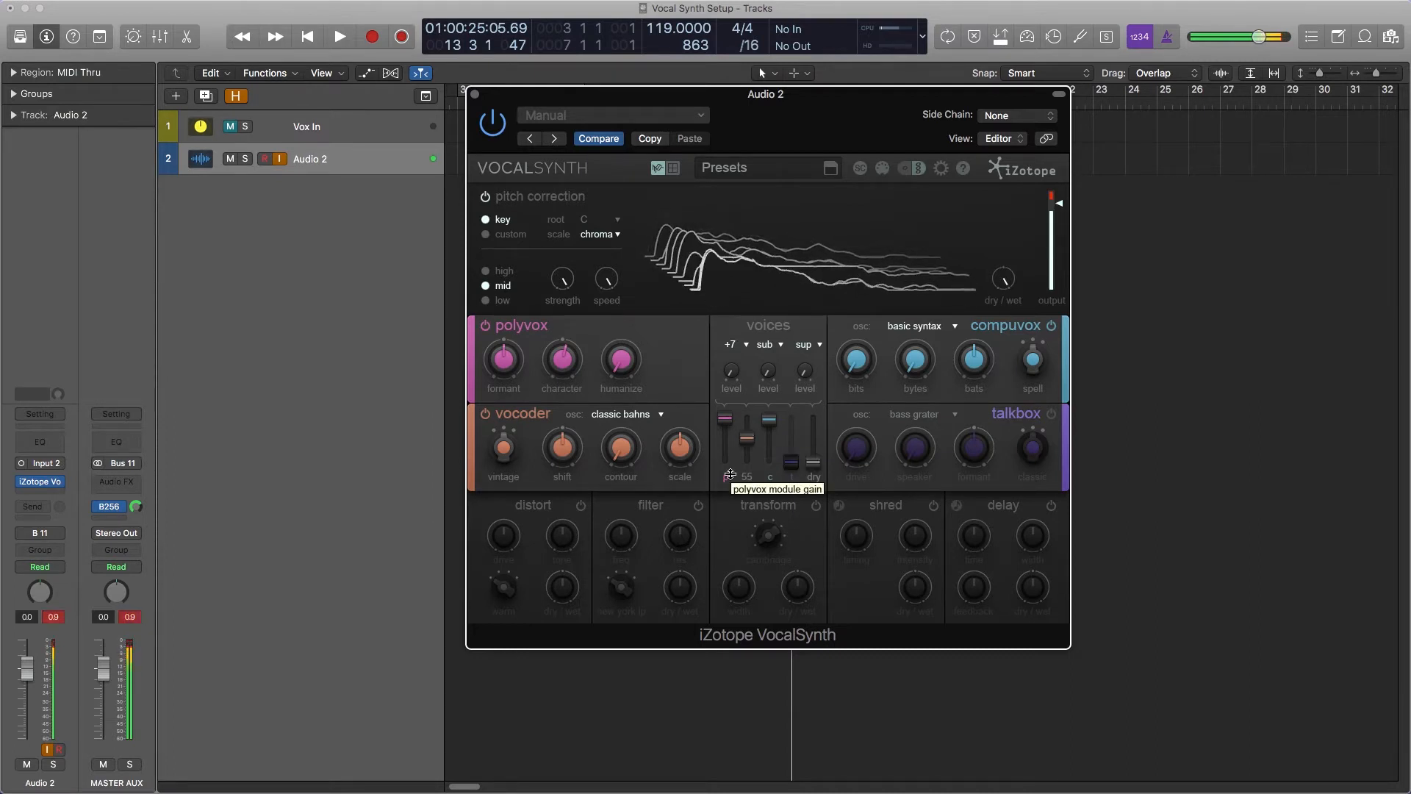
left_click_drag(765, 94, 977, 140)
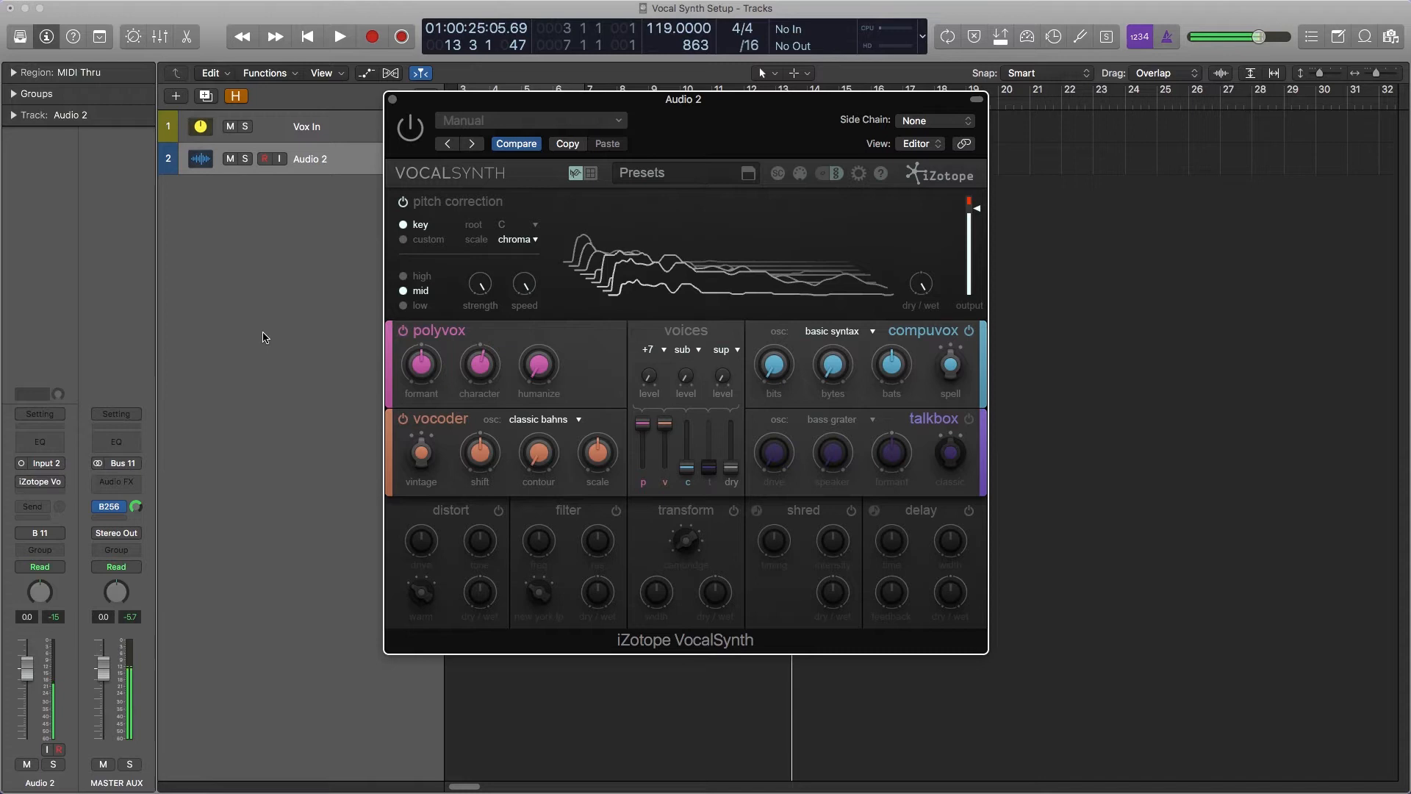
mouse_move(163, 97)
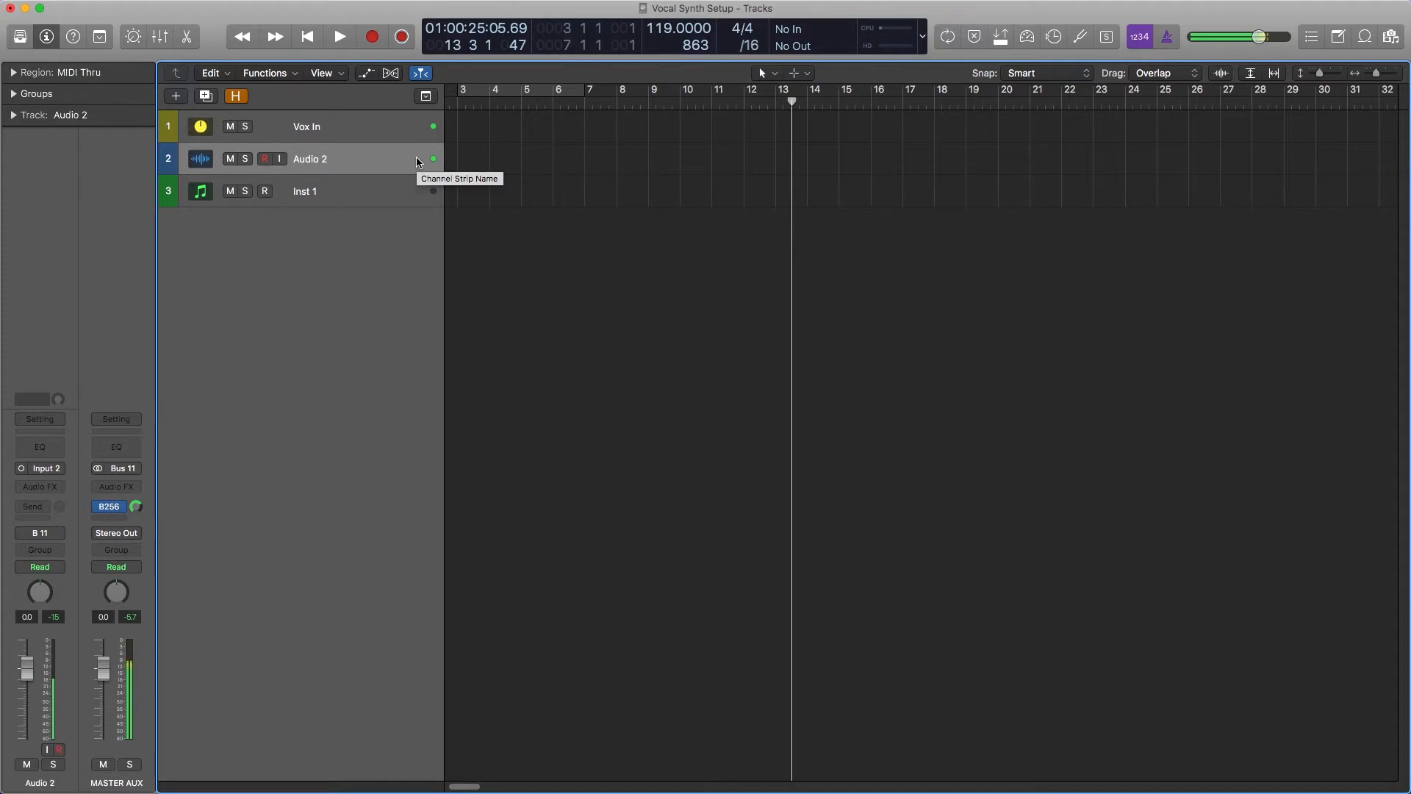
mouse_move(396, 163)
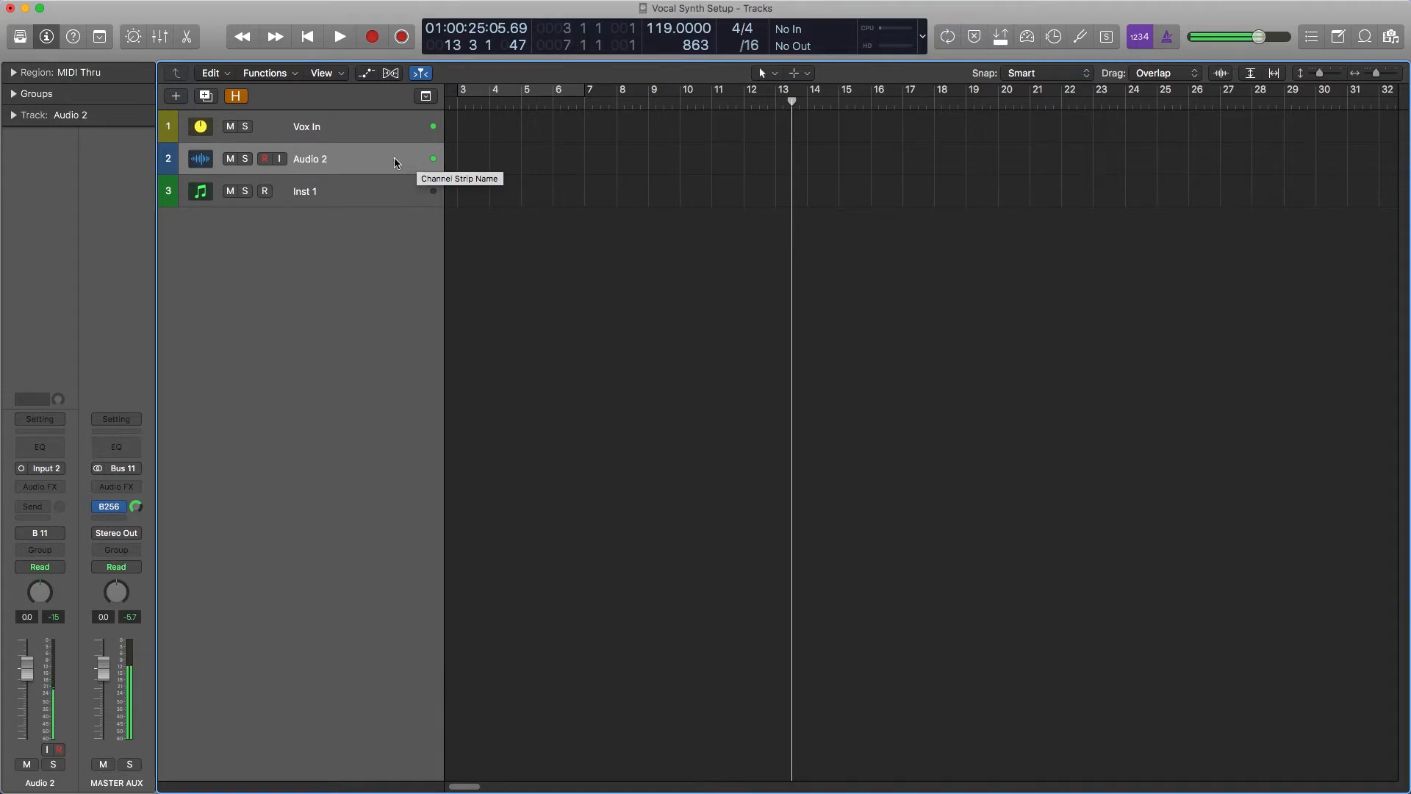
Send Audio 2 to Bus 97 (feeding Aux 41) and make the send pre-fader
left_click(33, 505)
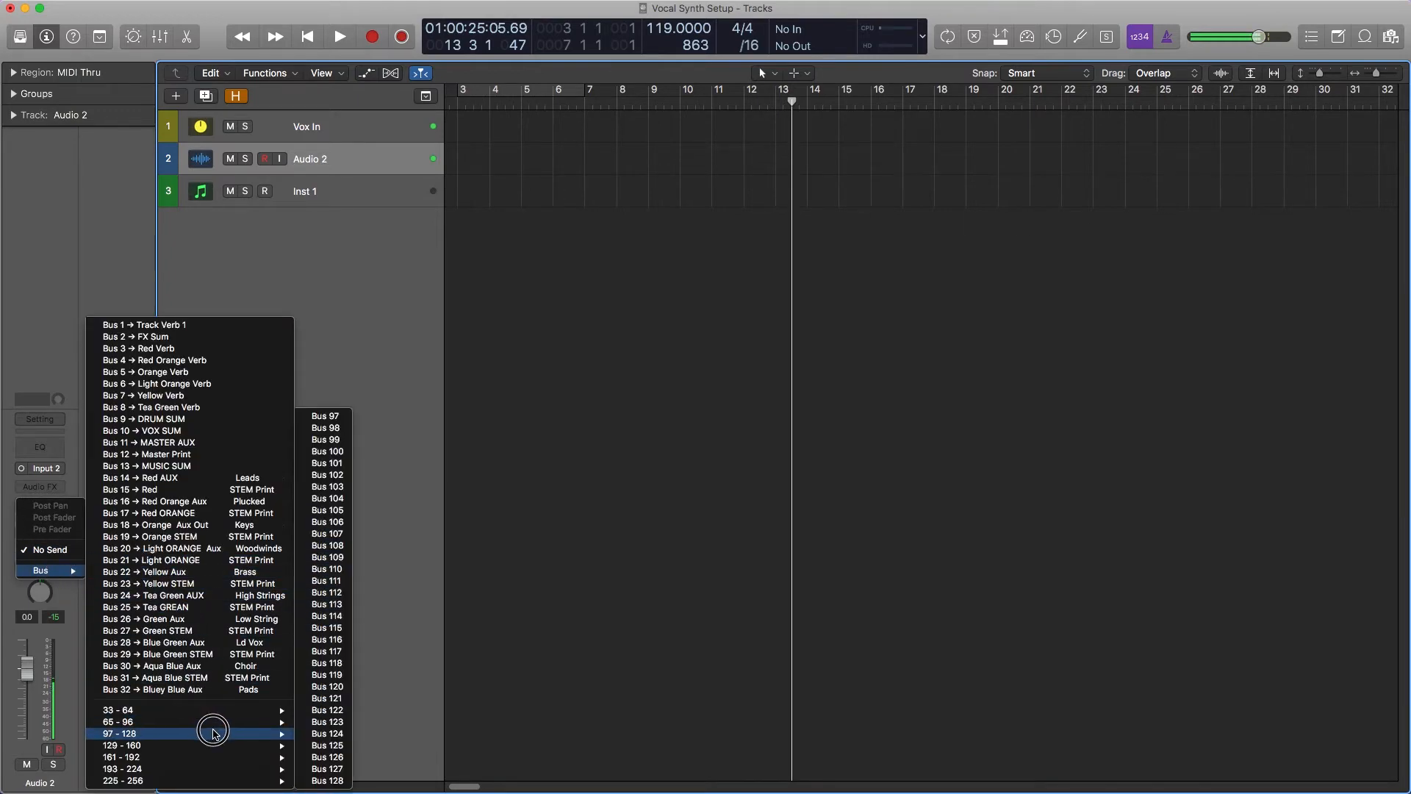
mouse_move(338, 415)
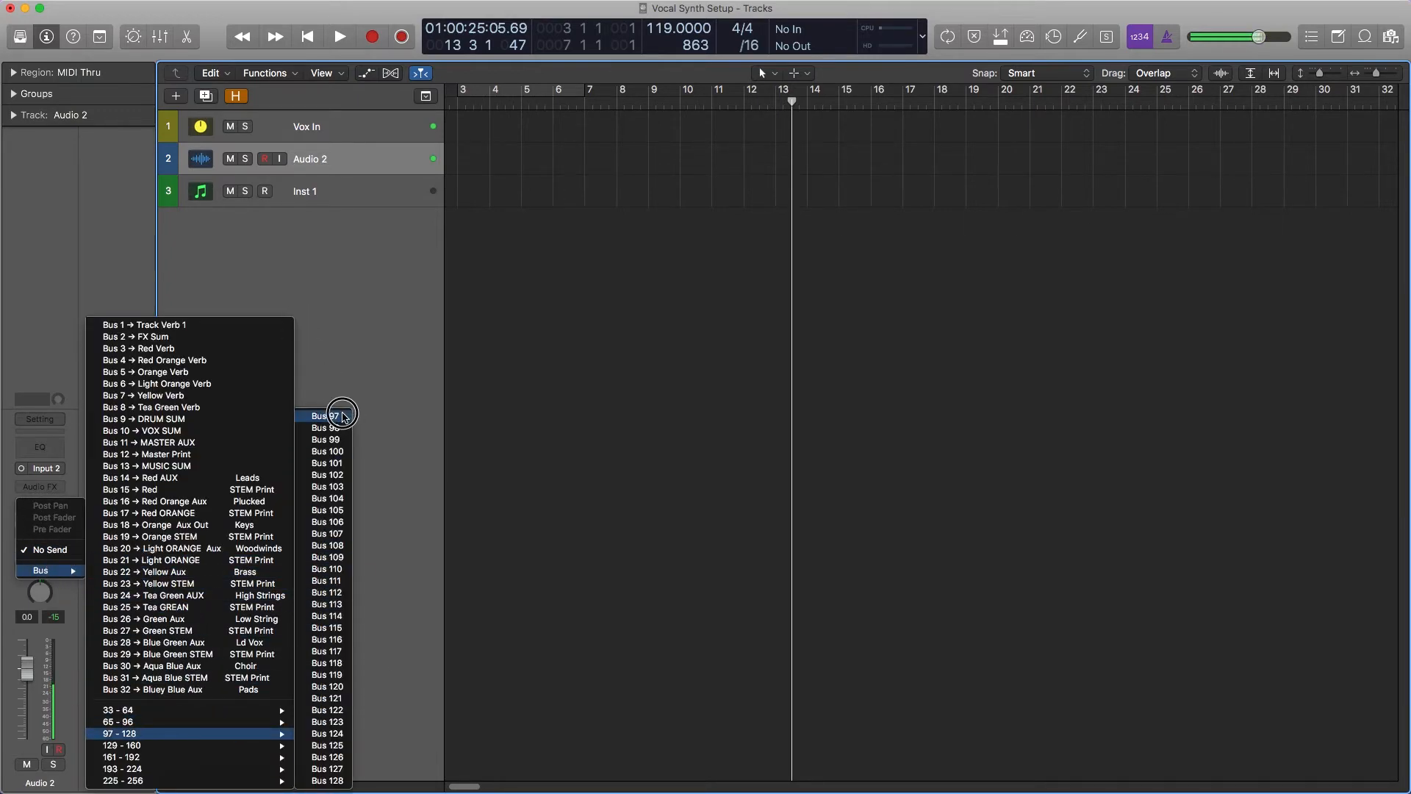
left_click(326, 414)
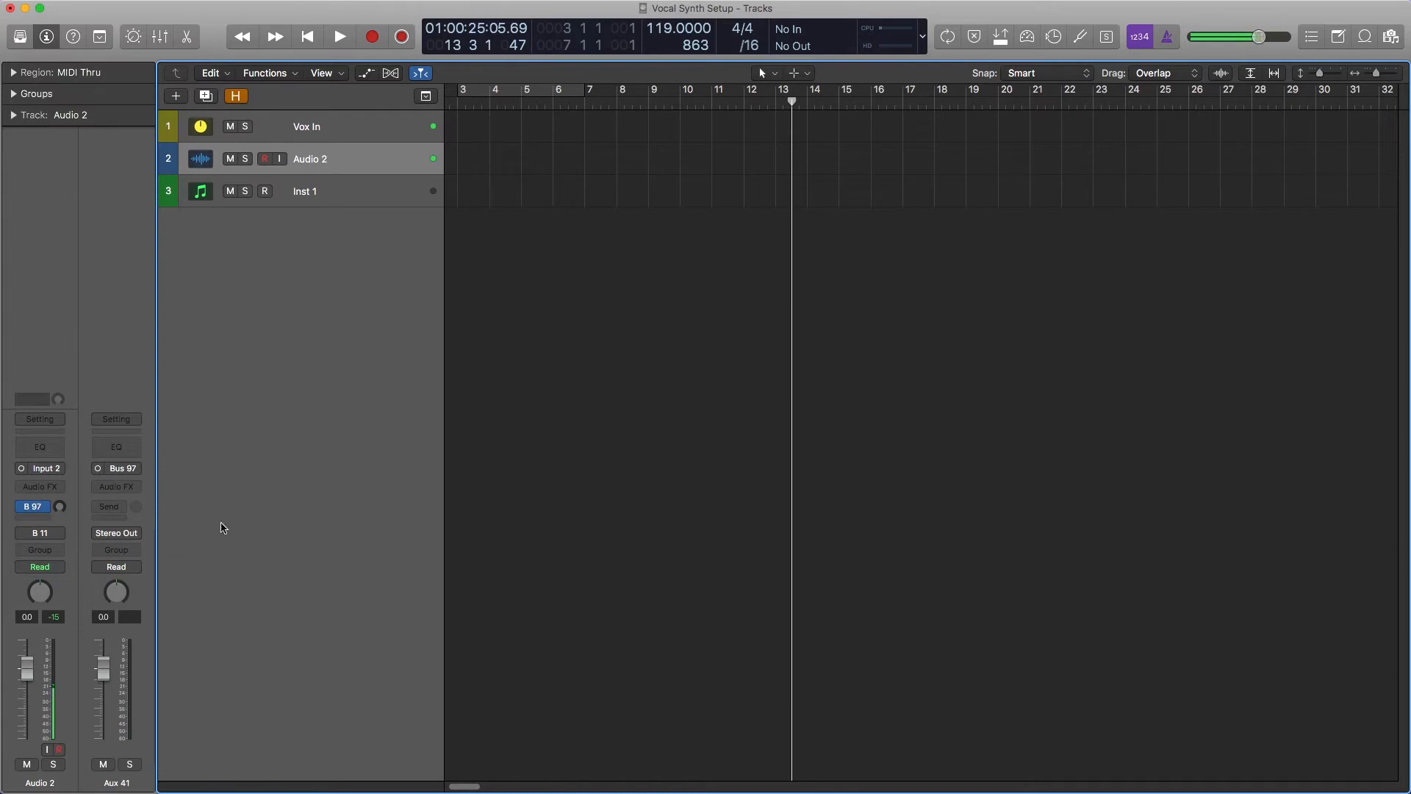
left_click(34, 506)
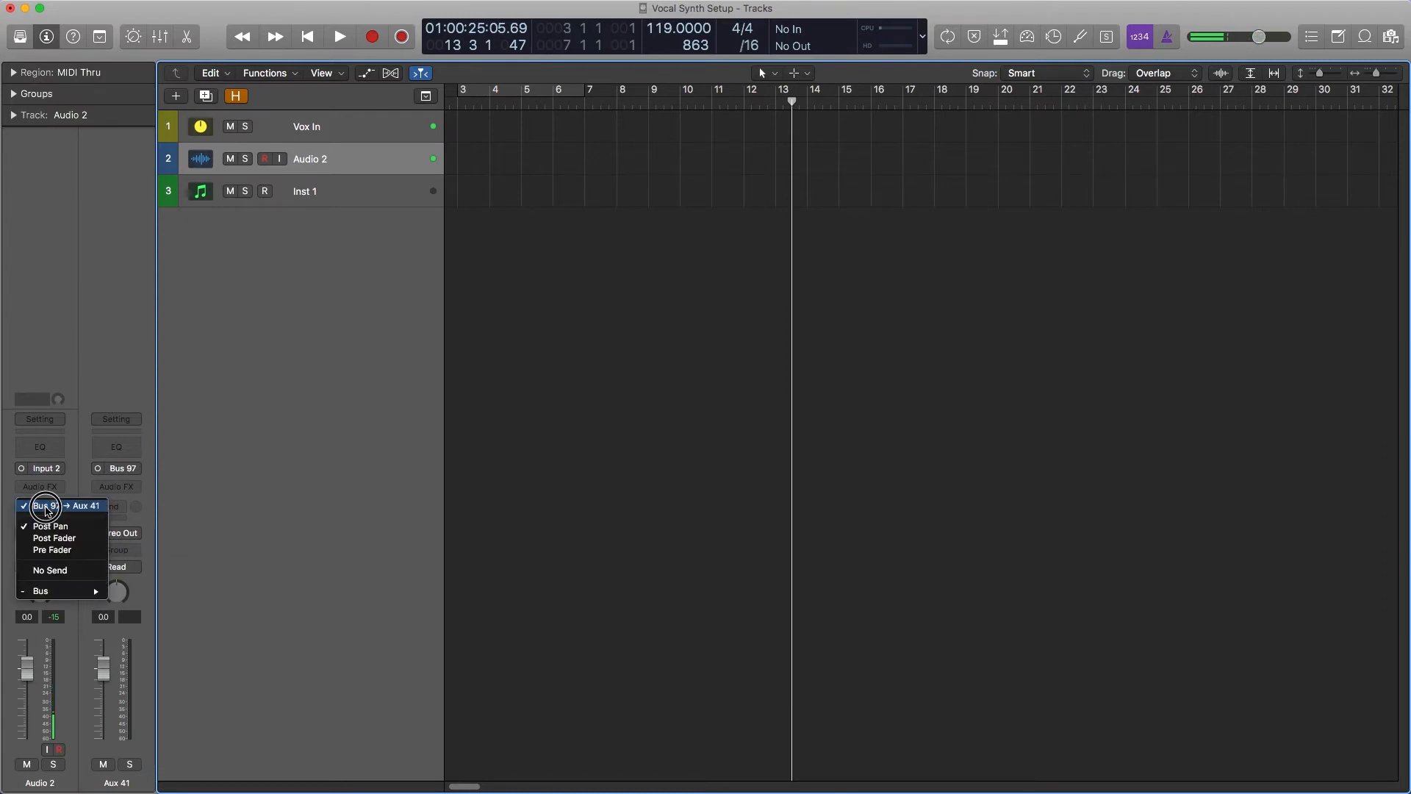
left_click(45, 504)
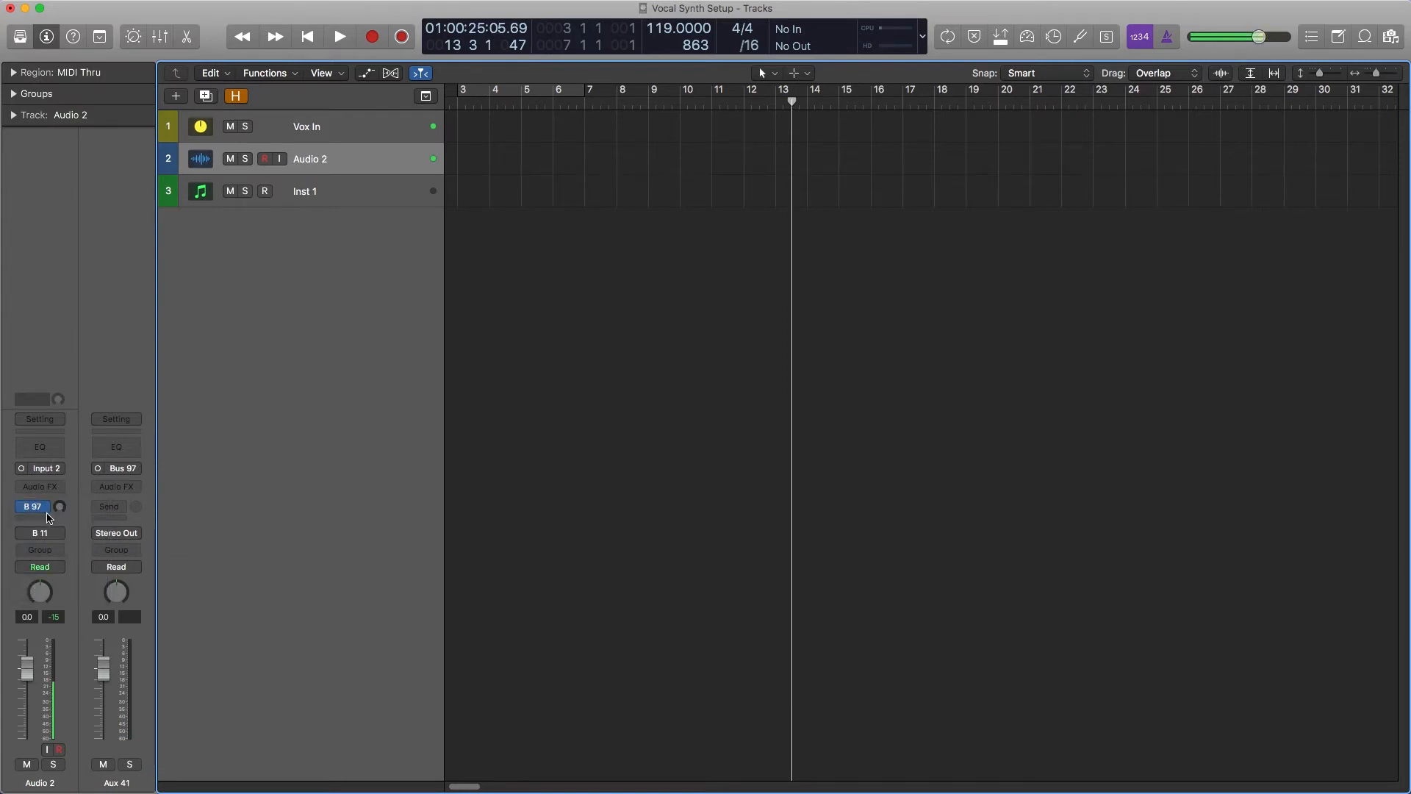
left_click(34, 506)
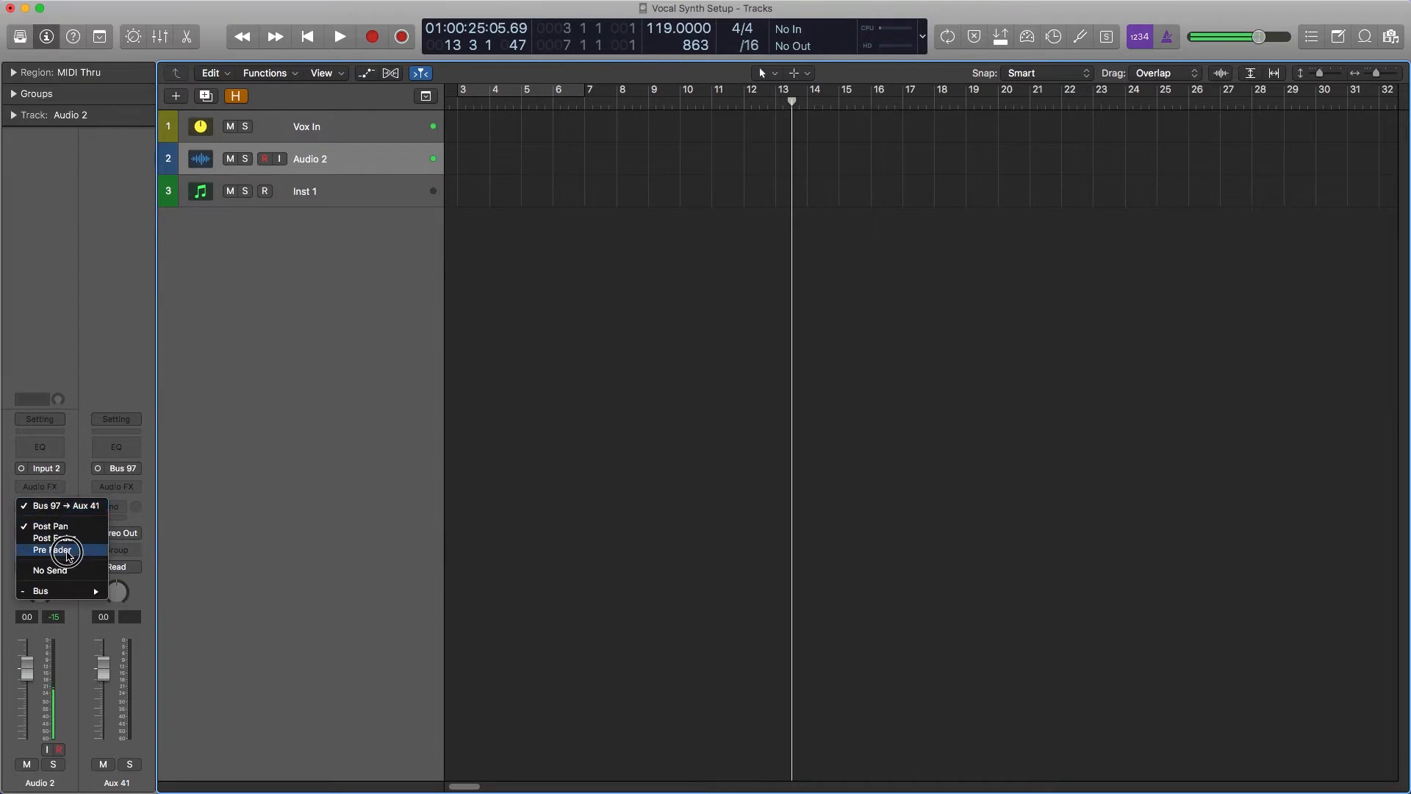
left_click(53, 550)
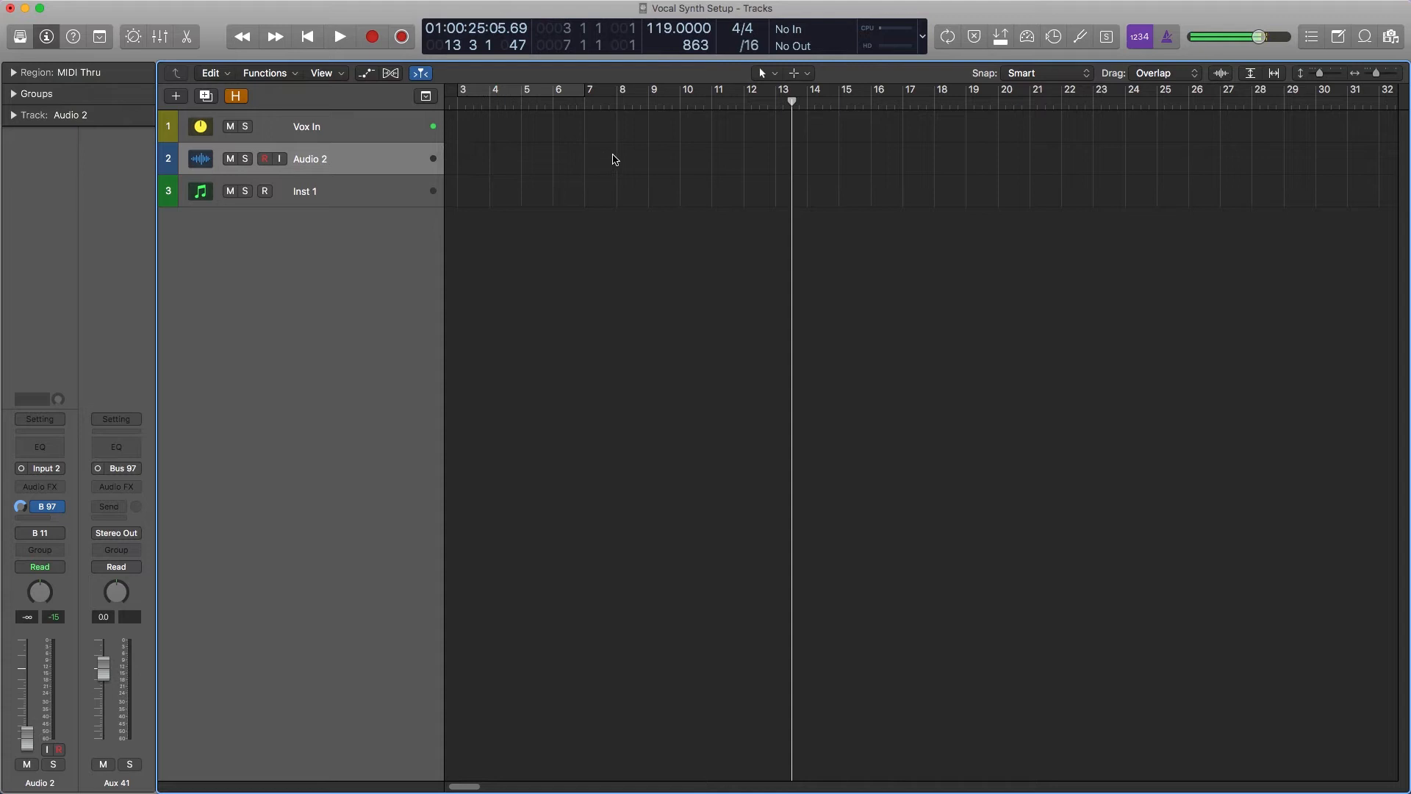
mouse_move(56, 659)
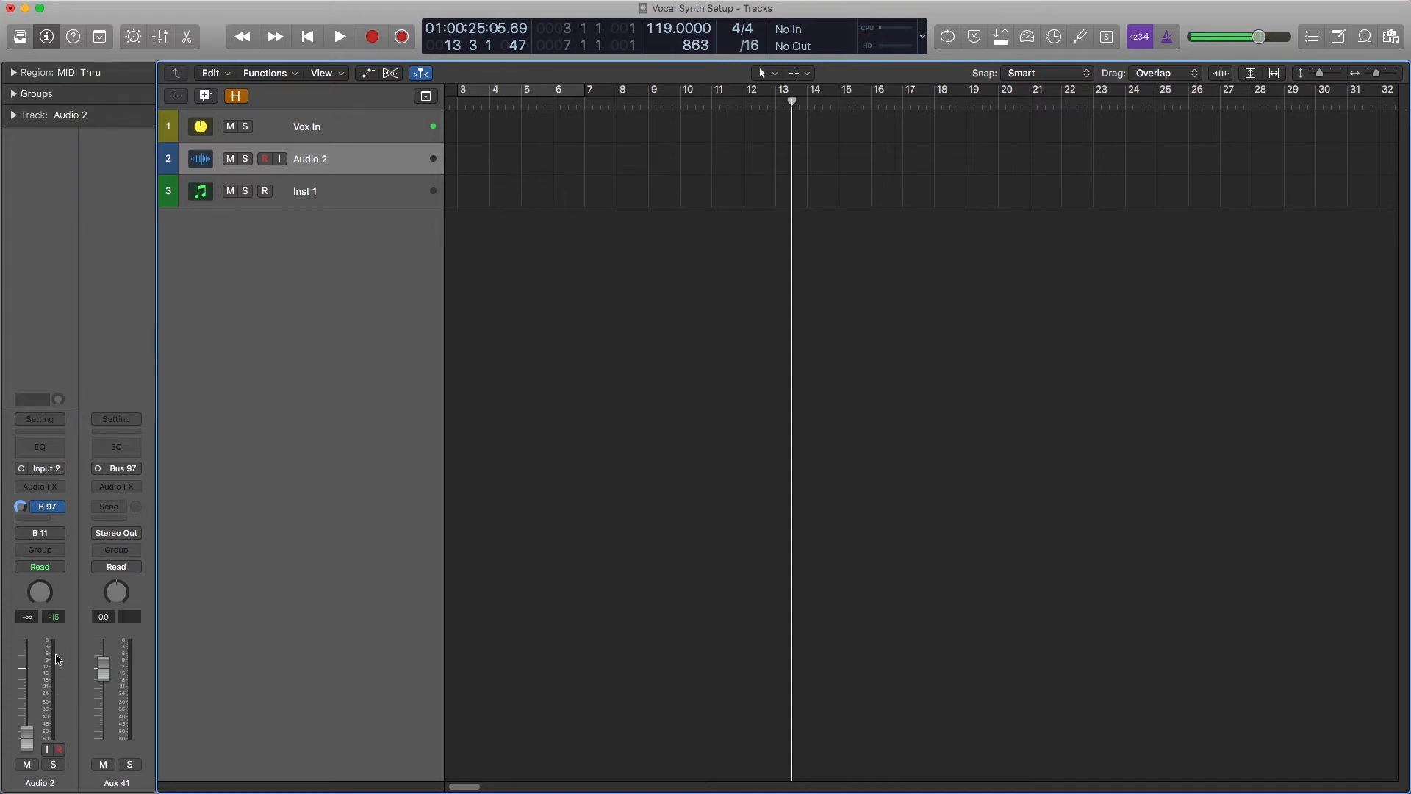
mouse_move(39, 672)
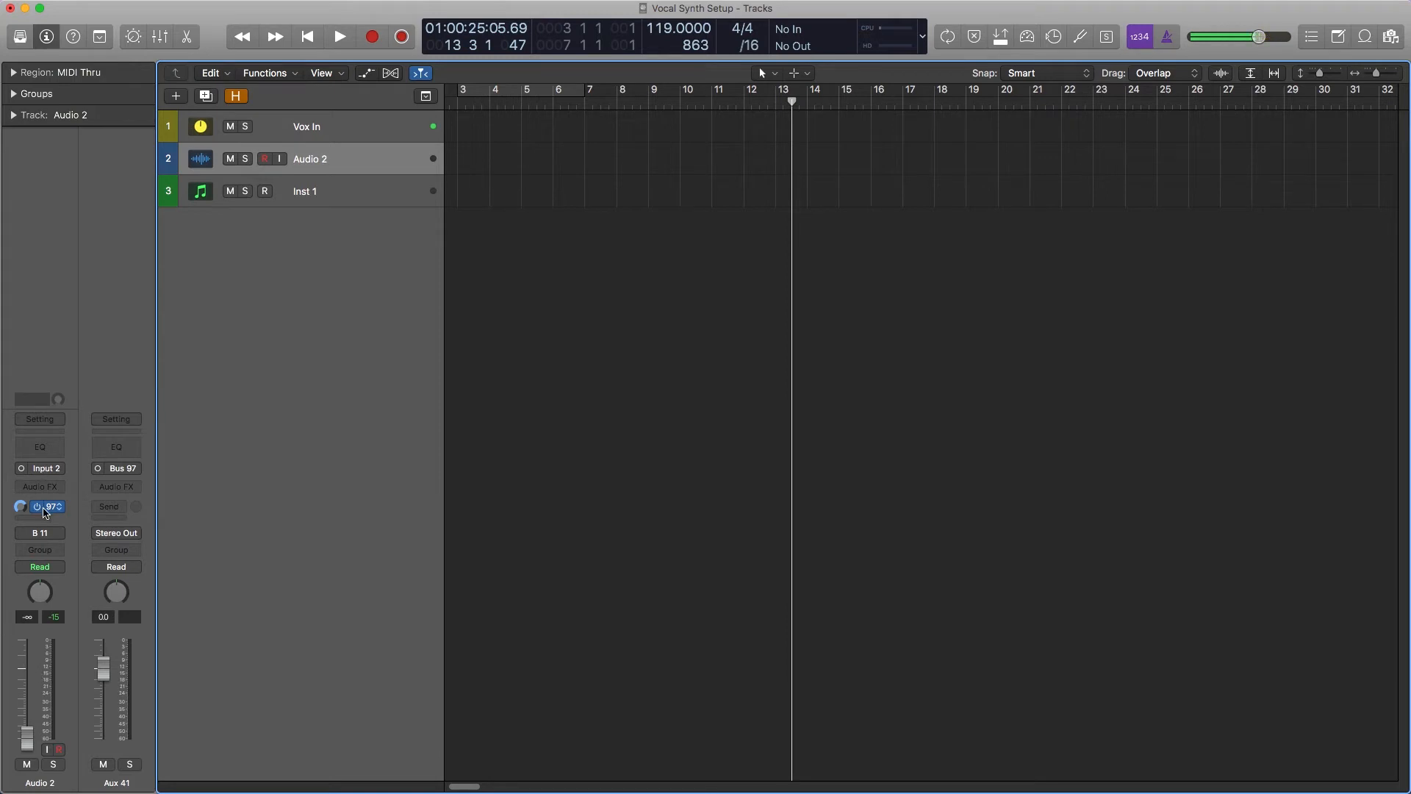
mouse_move(50, 506)
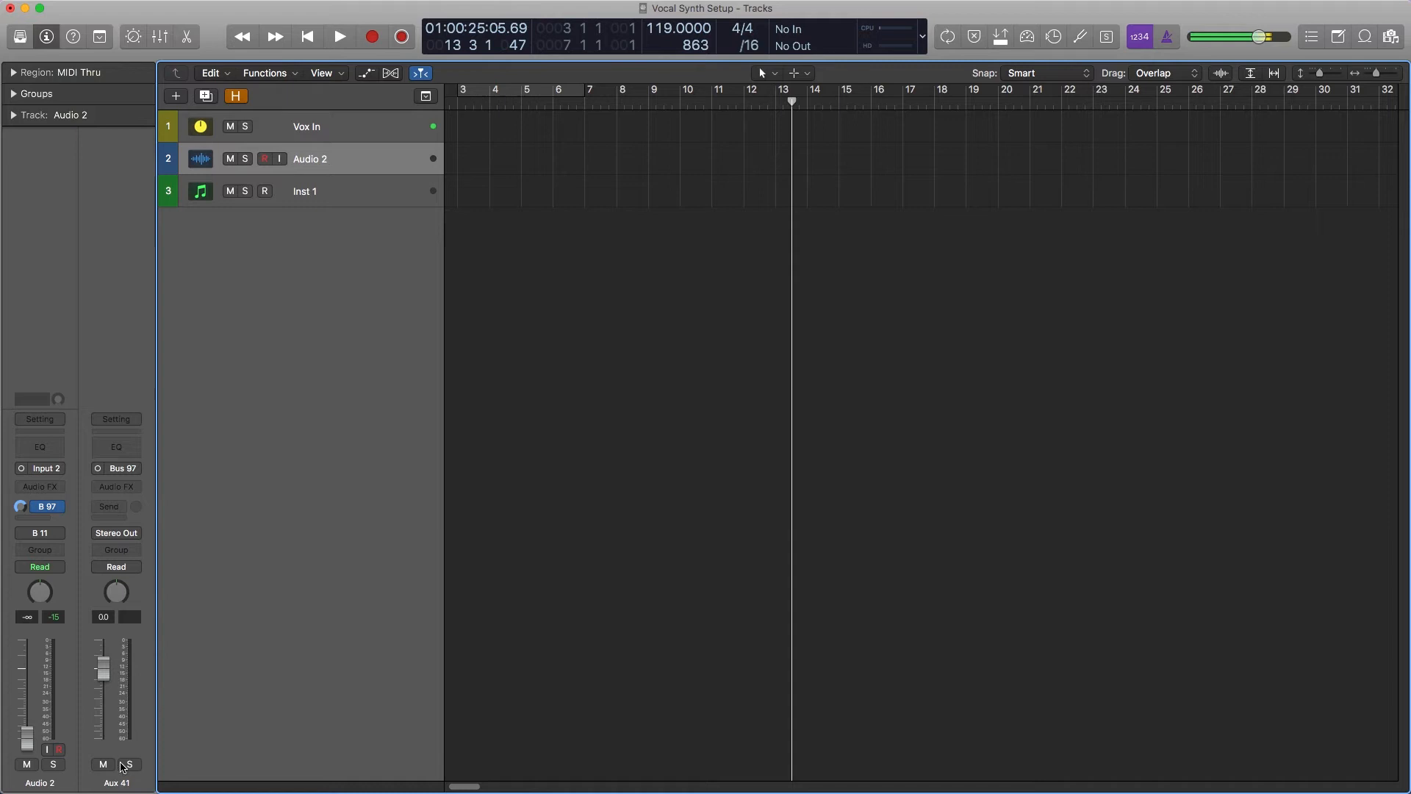
Mute the Aux 41 return channel that receives Bus 97
left_click(103, 765)
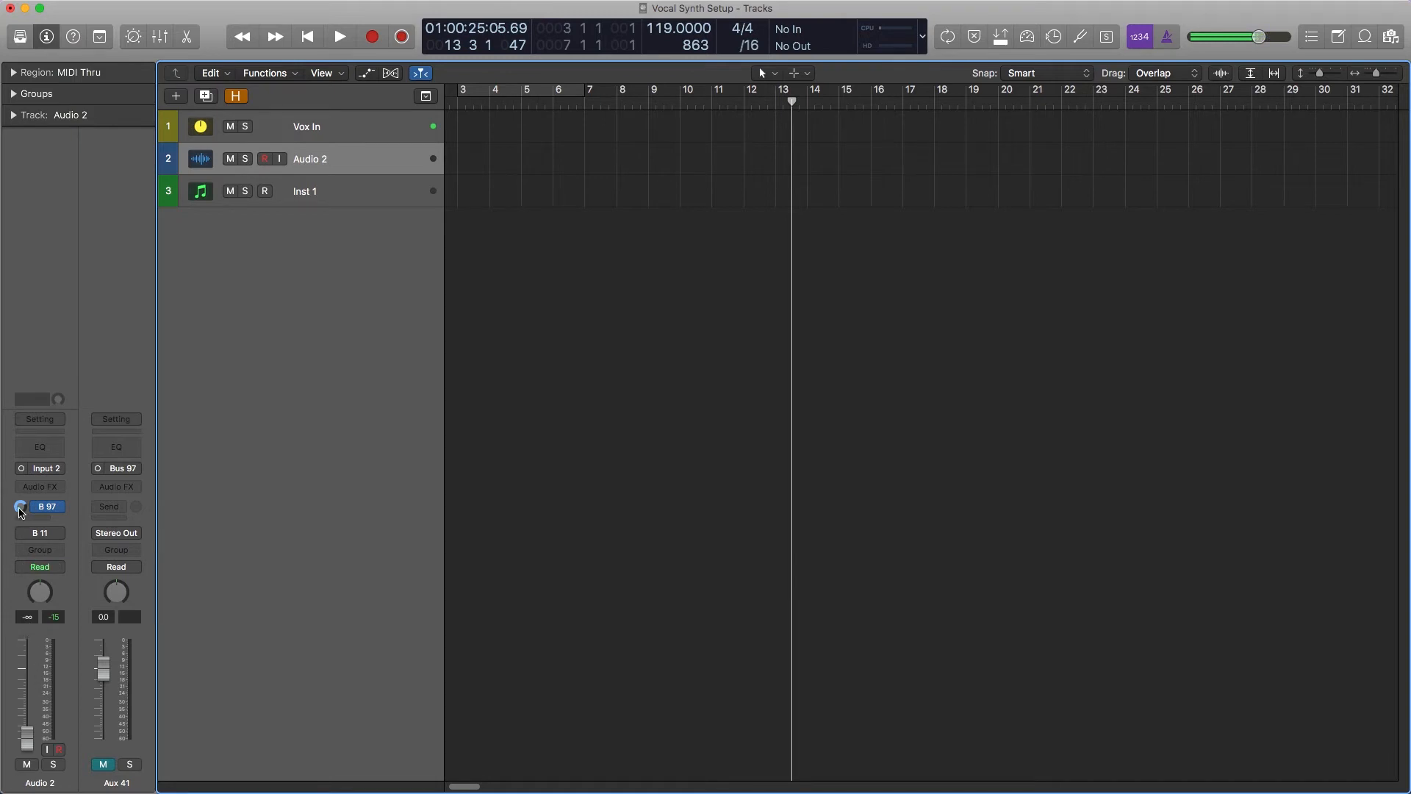
mouse_move(22, 506)
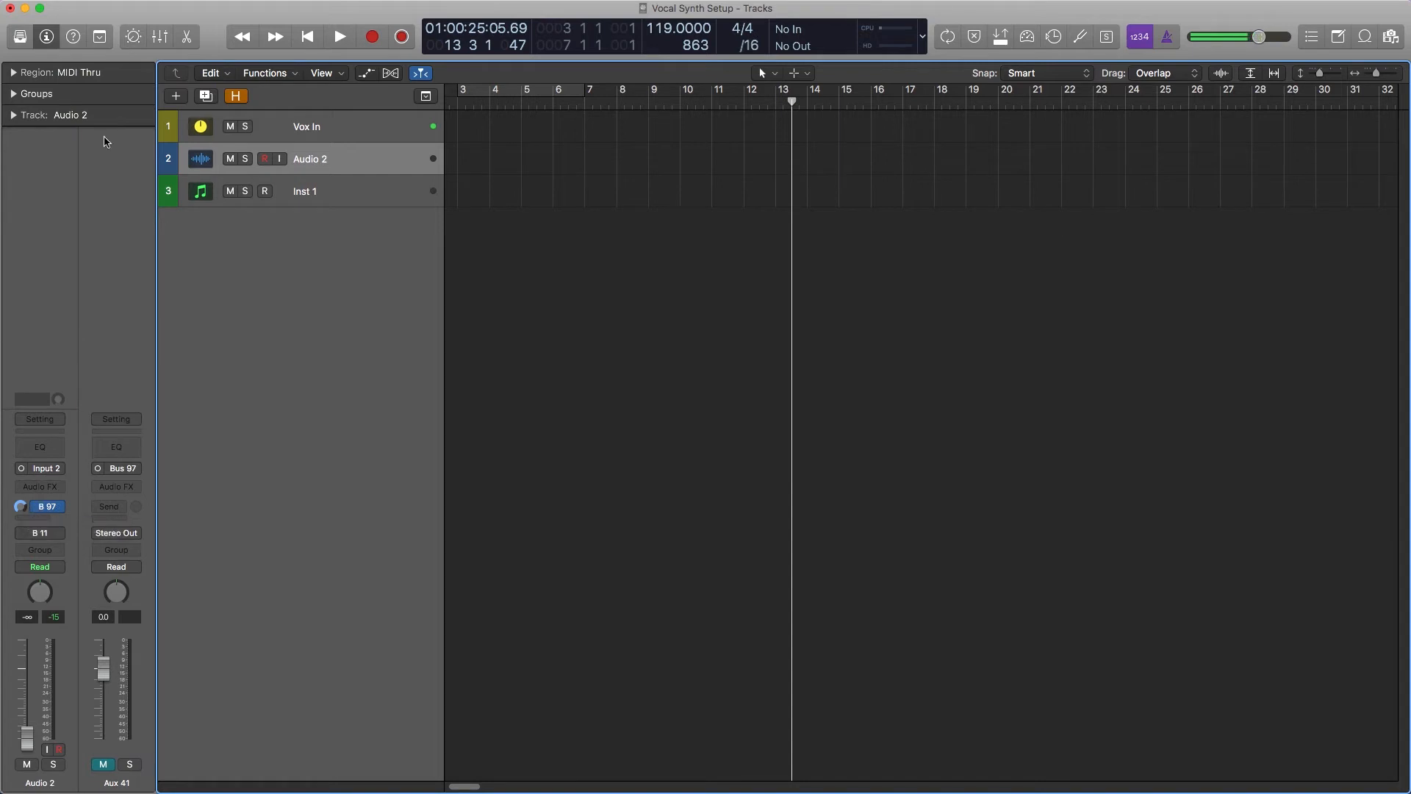
mouse_move(127, 247)
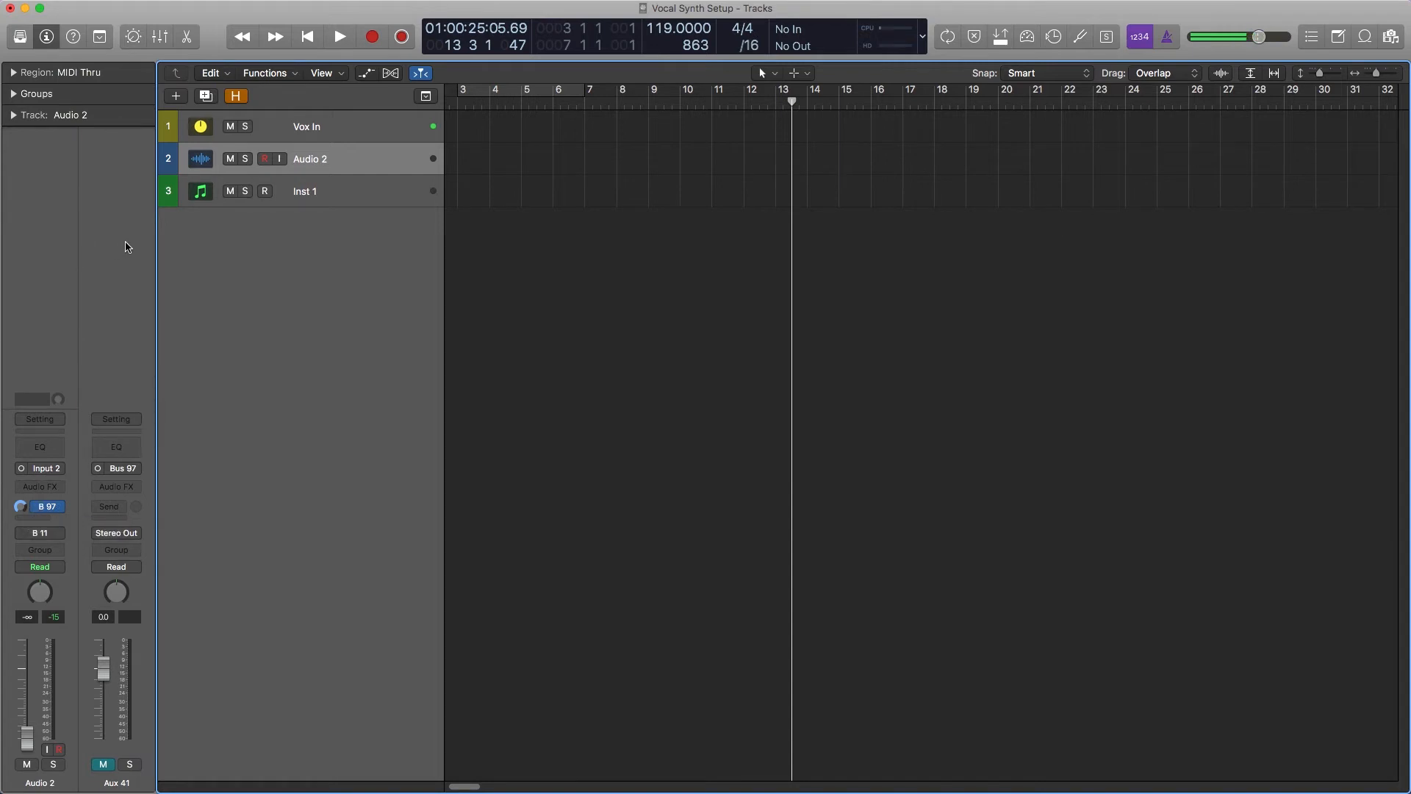
Select Inst 1 and bring up its instrument plug-in choices for VocalSynth
left_click(304, 191)
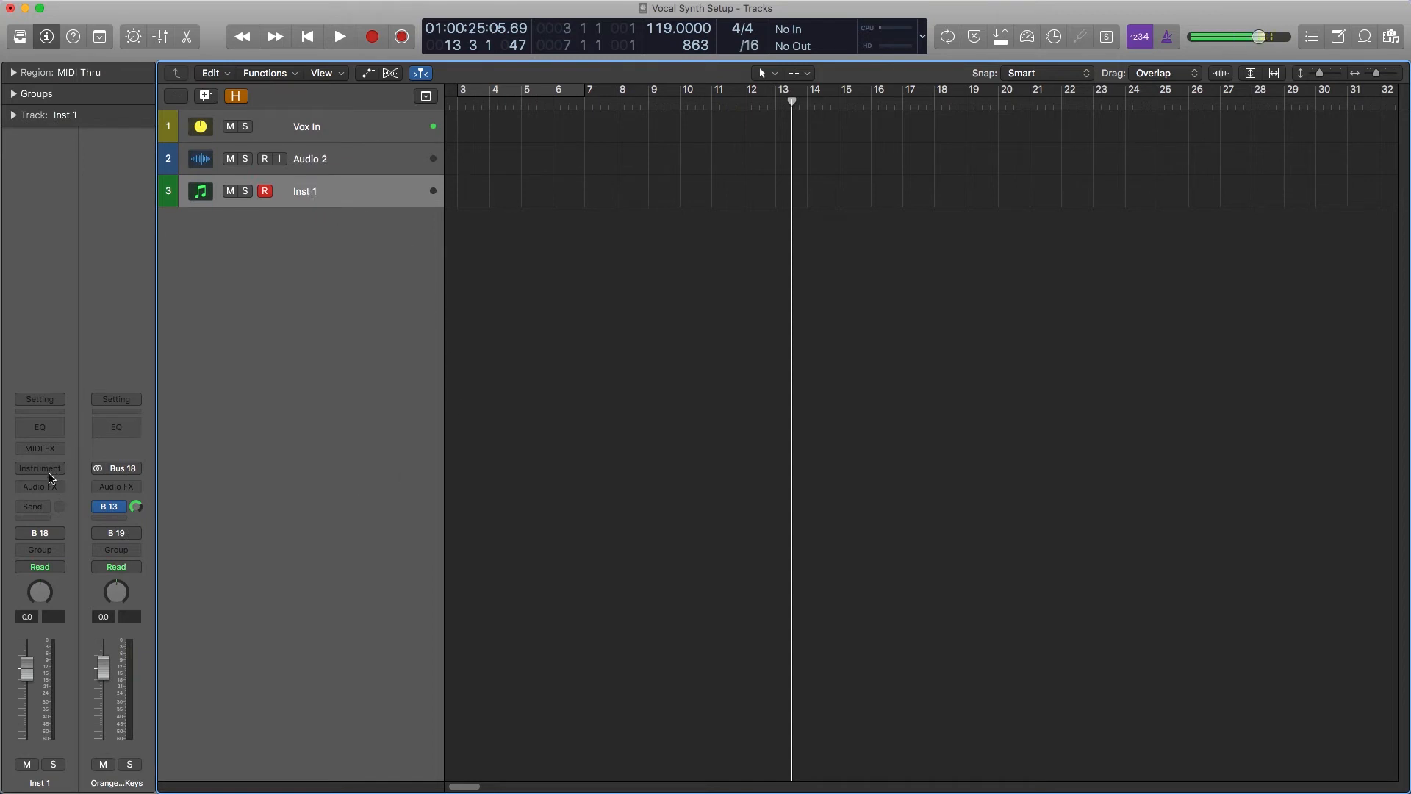
left_click(38, 468)
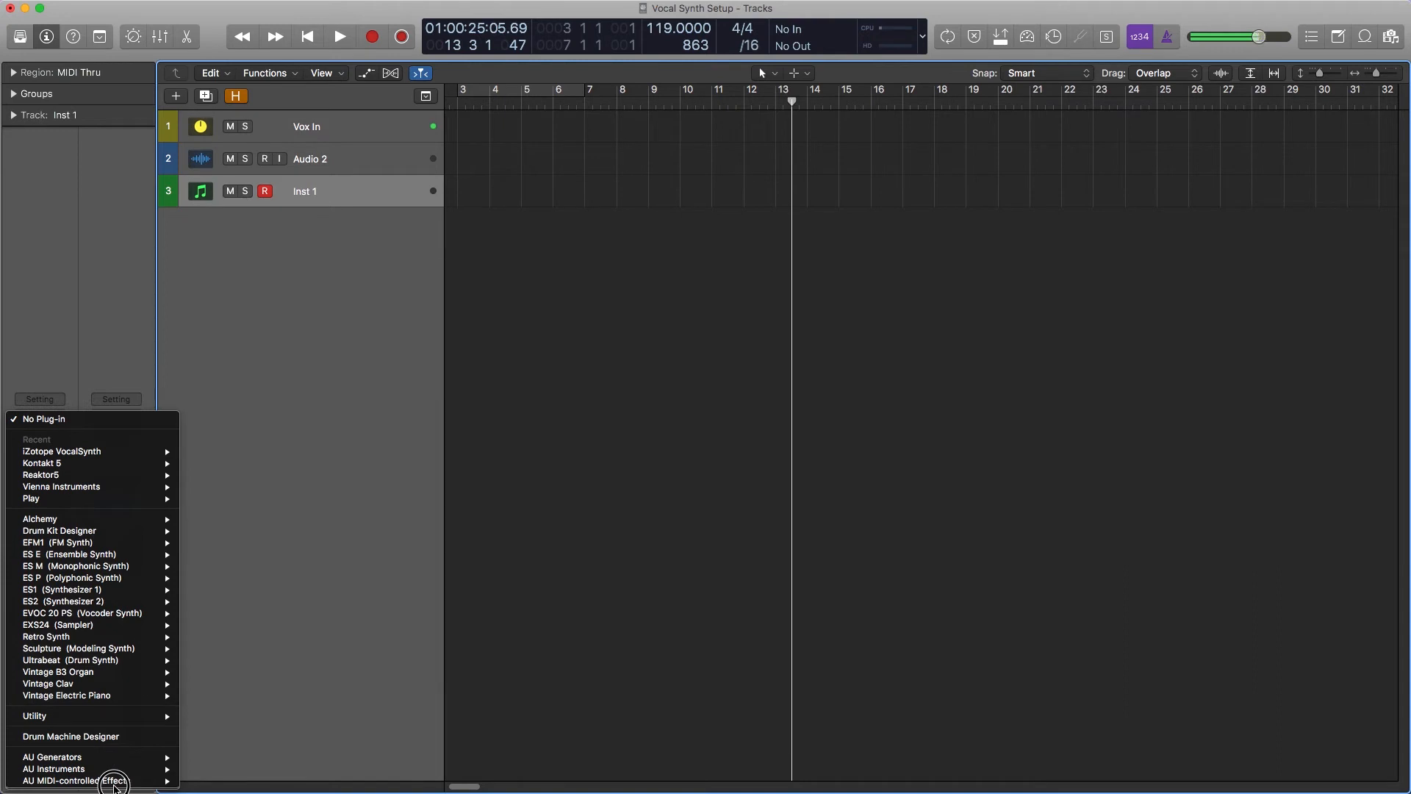
mouse_move(81, 781)
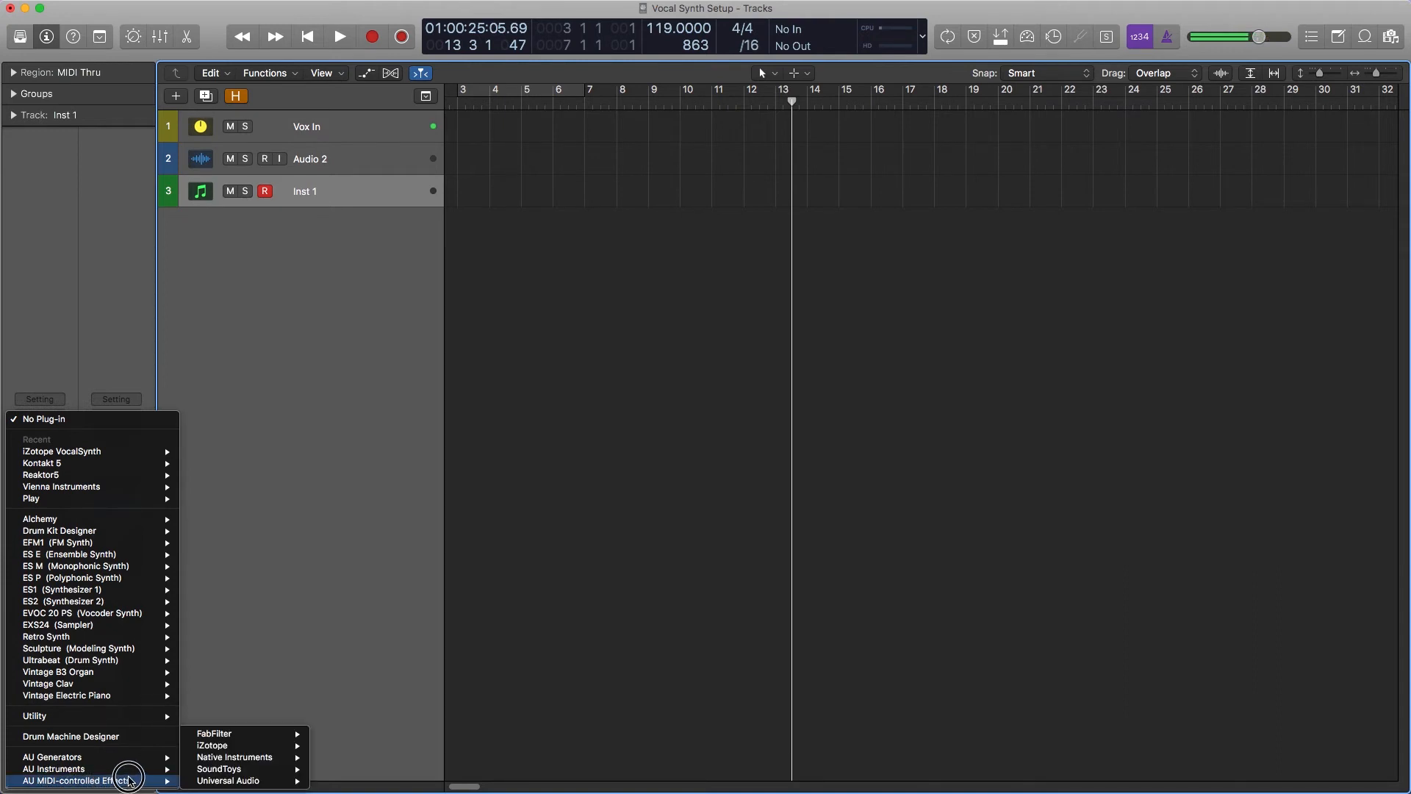
mouse_move(212, 746)
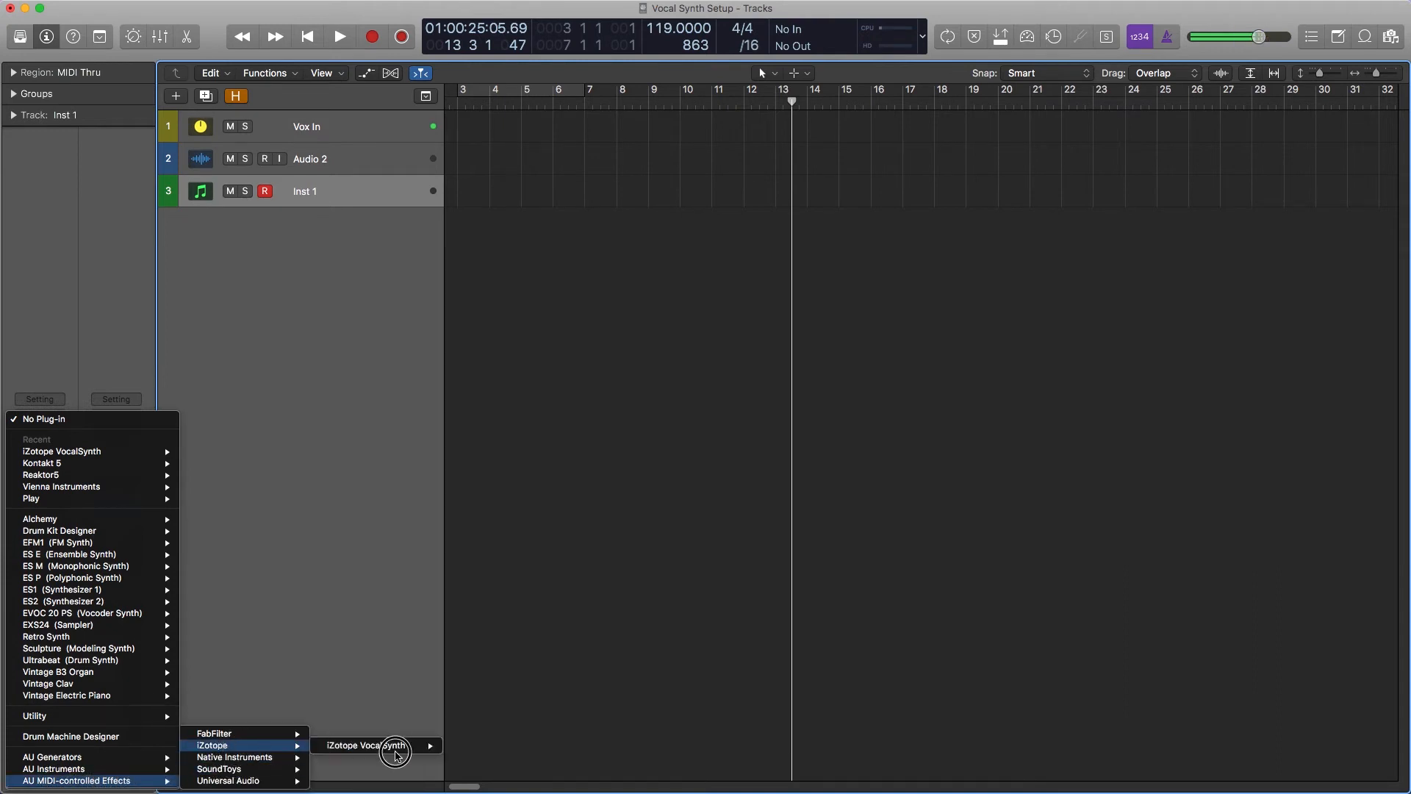
mouse_move(369, 745)
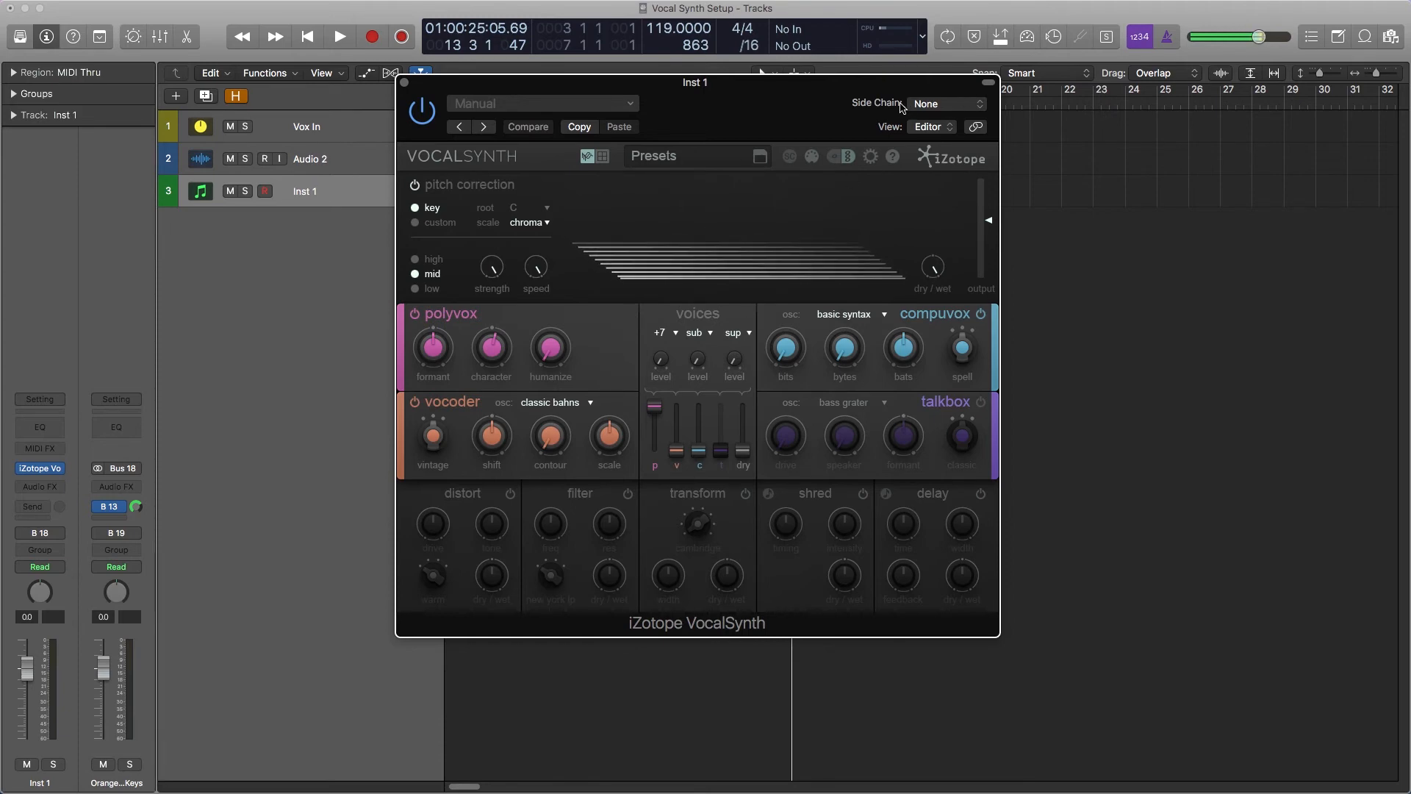
Set VocalSynth's side-chain source to Bus 97 and enable input monitoring on Audio 2
left_click(946, 102)
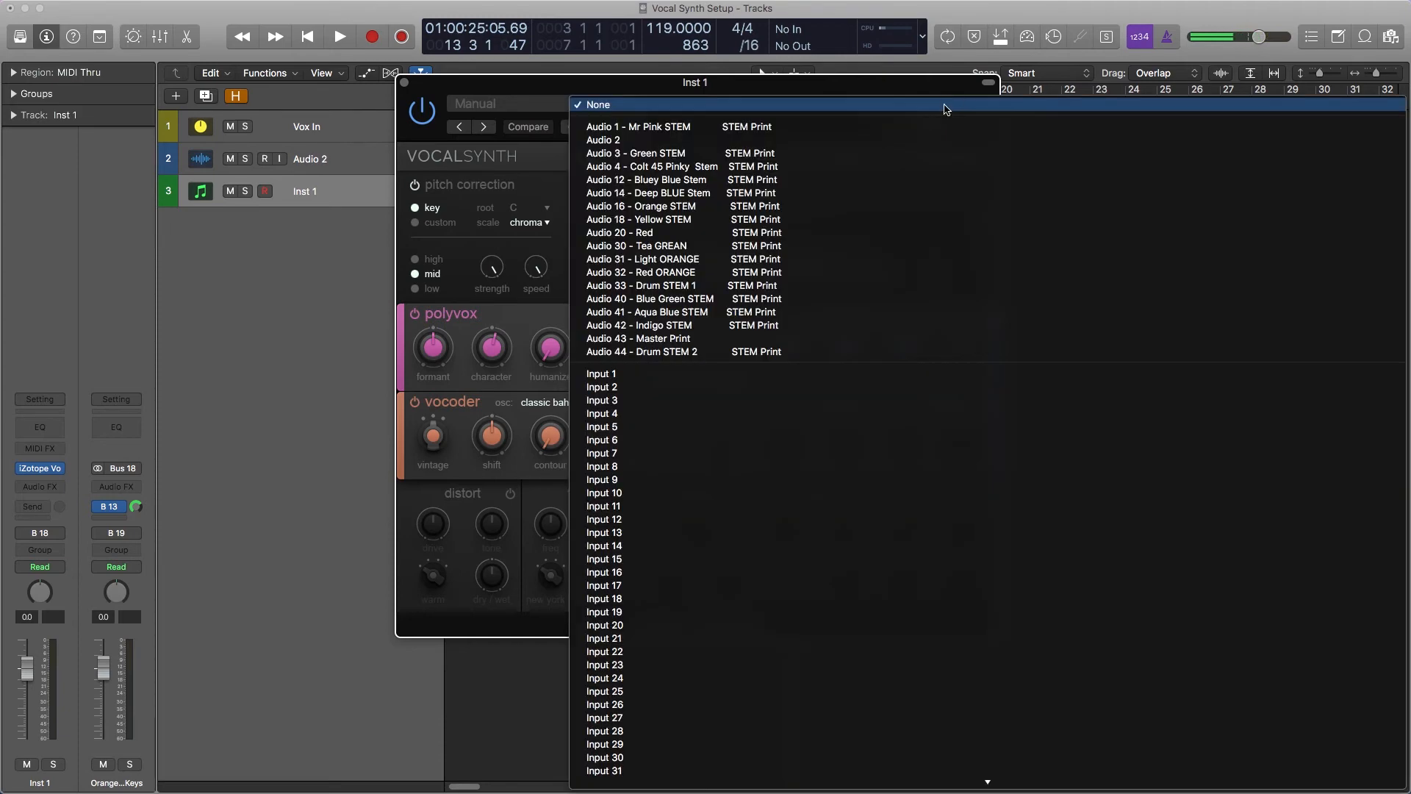
scroll("down", 3)
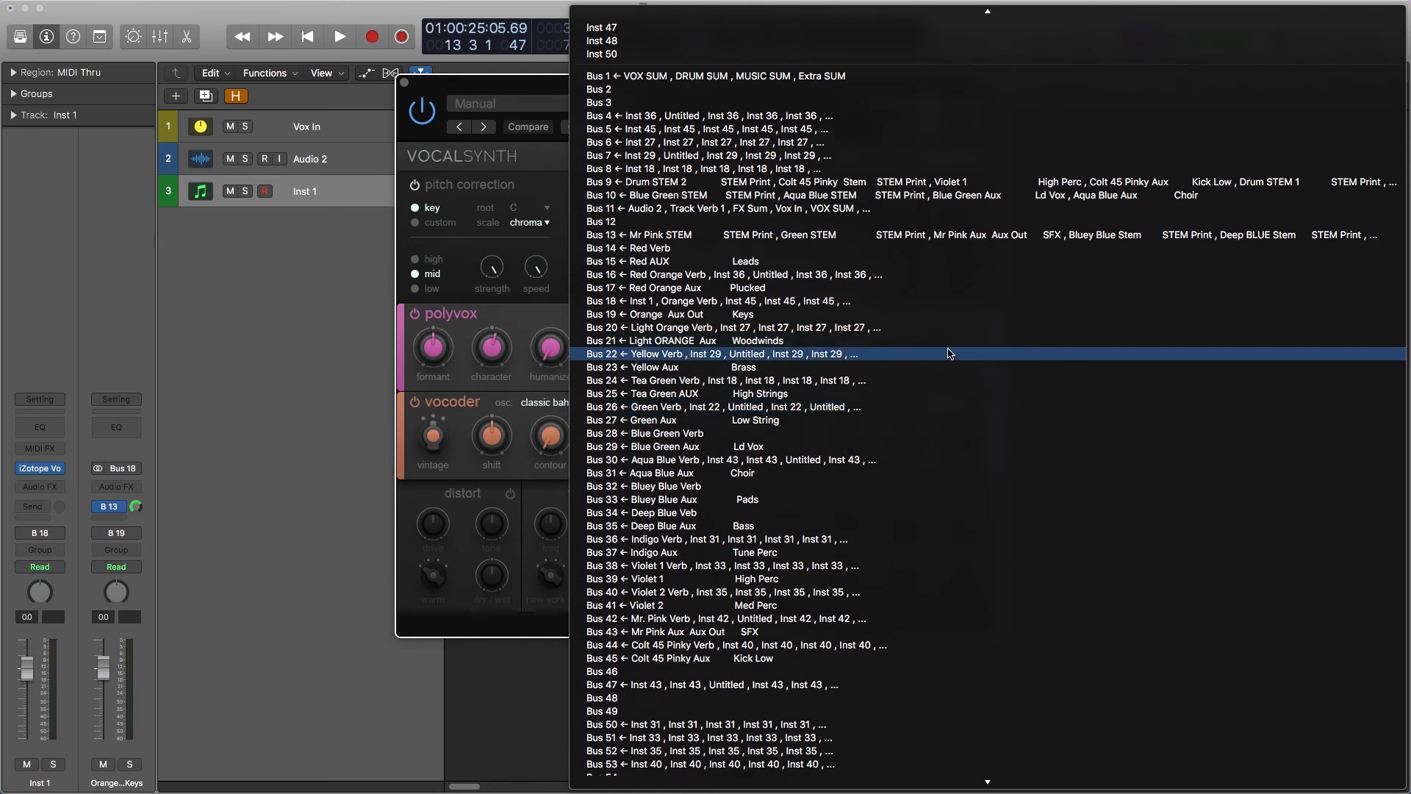
scroll("down", 3)
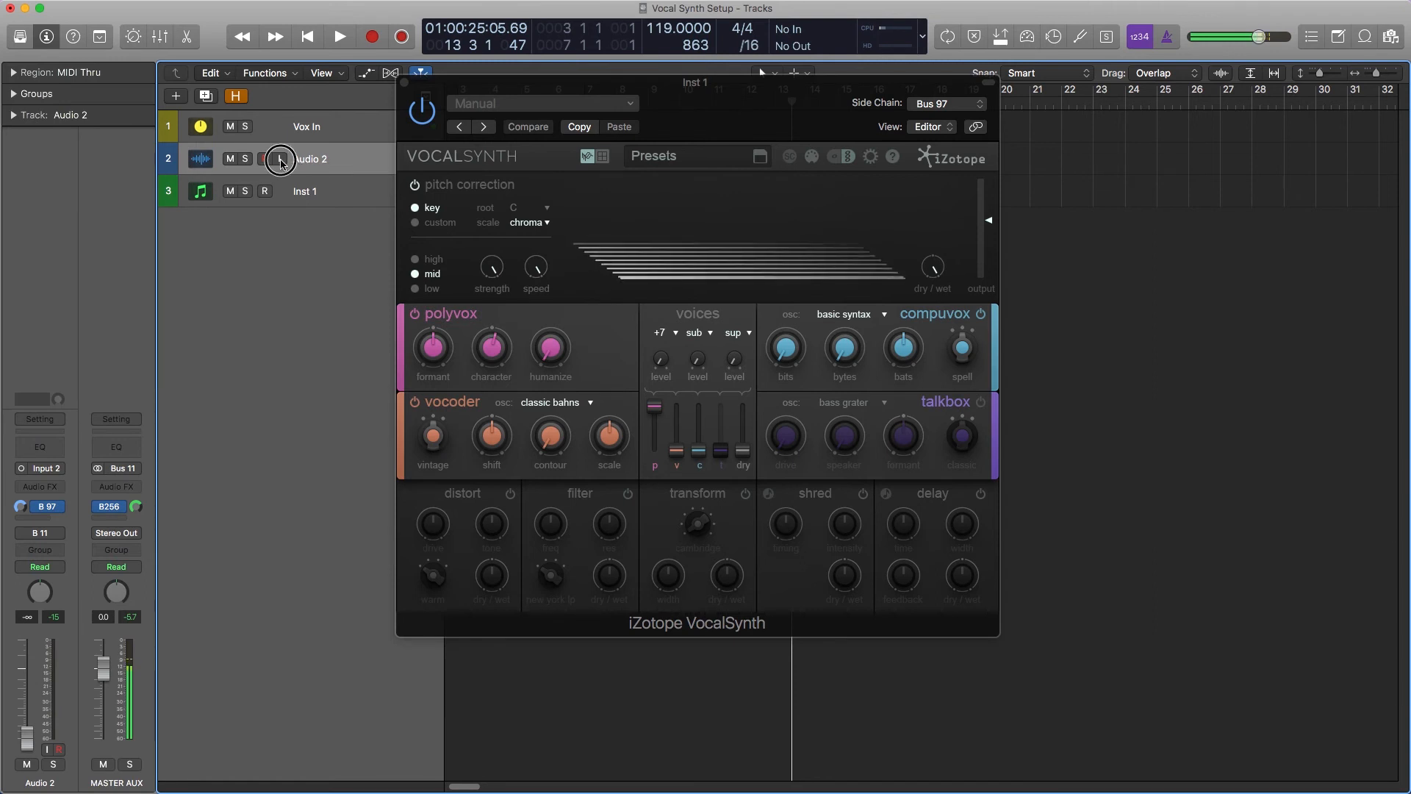
left_click(263, 158)
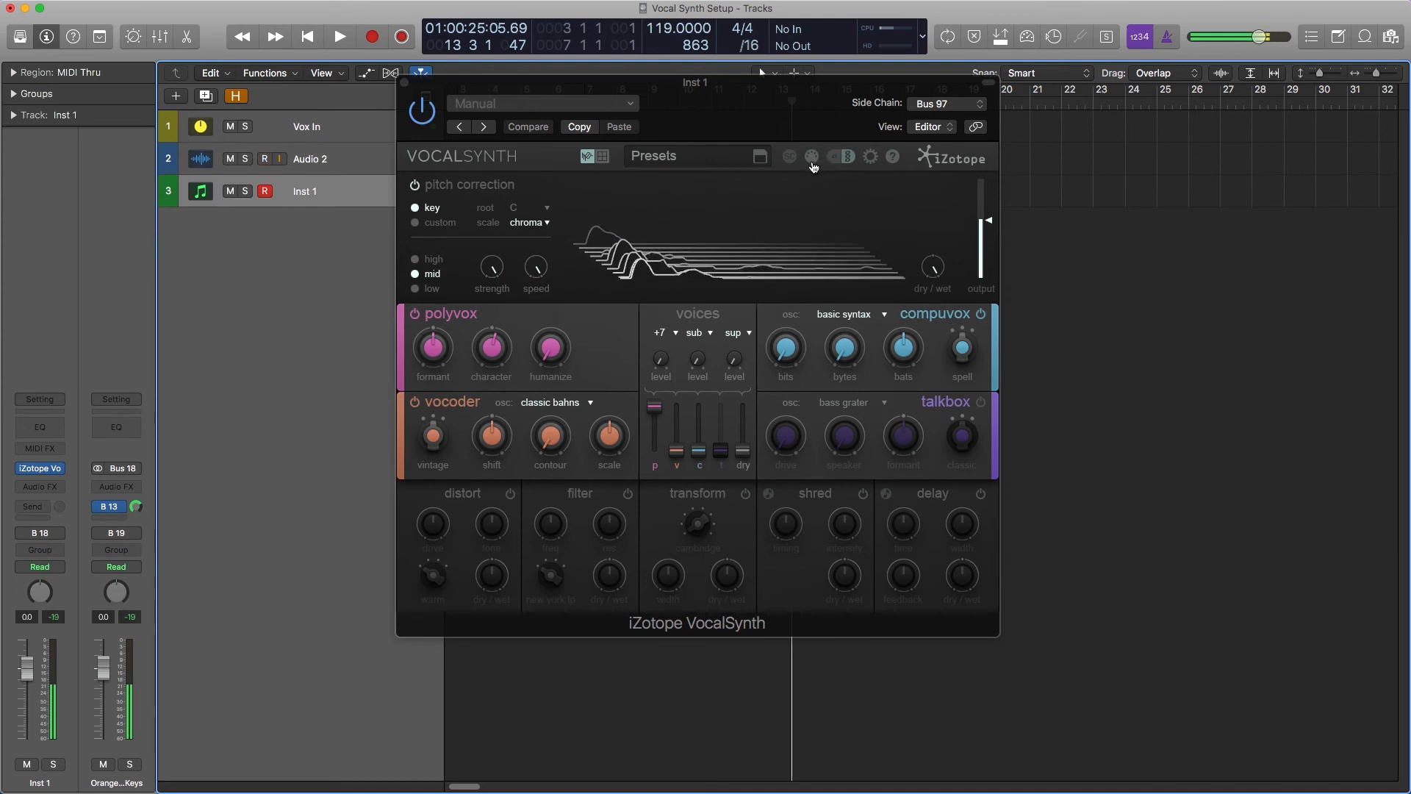
Enable VocalSynth's MIDI mode so played notes on Inst 1 set the pitch
left_click(812, 155)
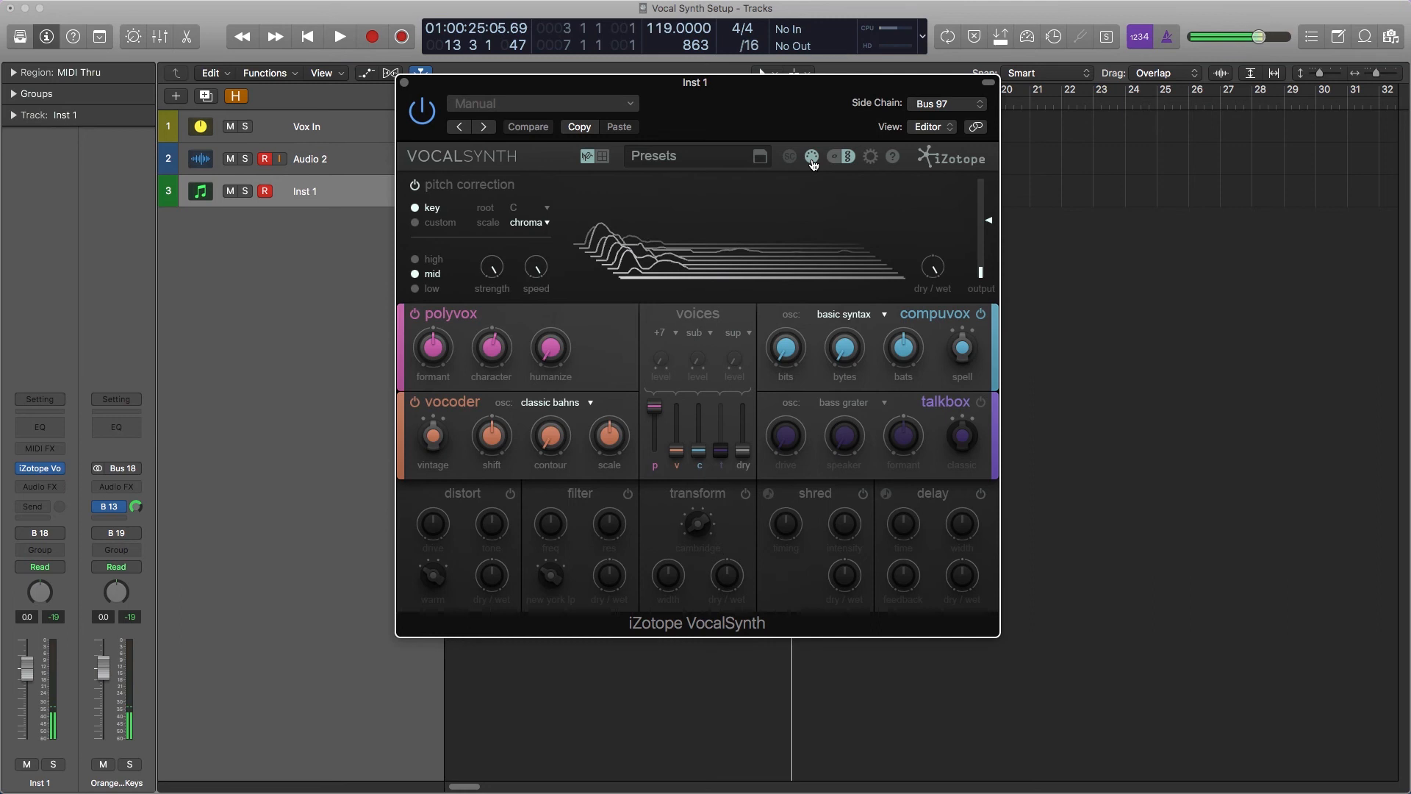
mouse_move(811, 157)
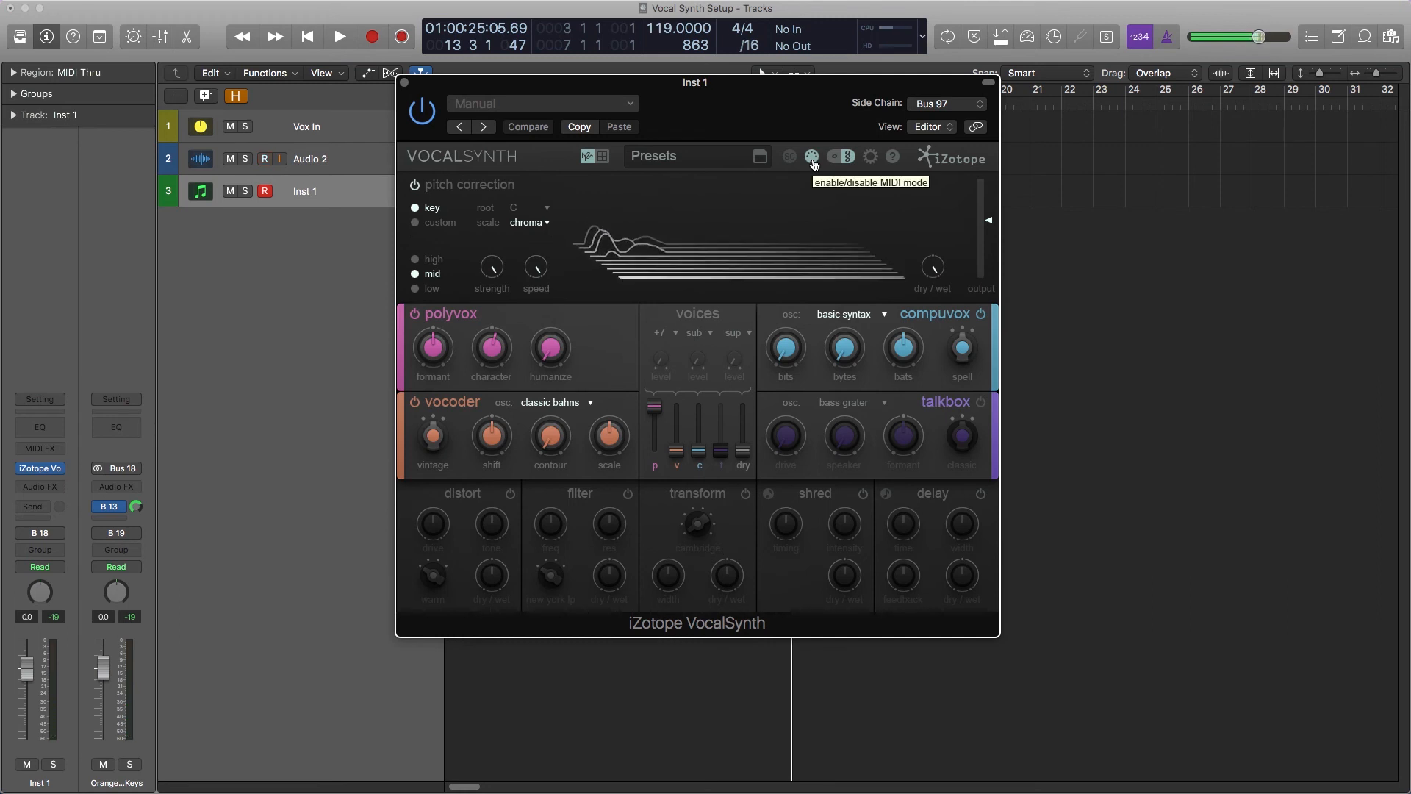
left_click(812, 157)
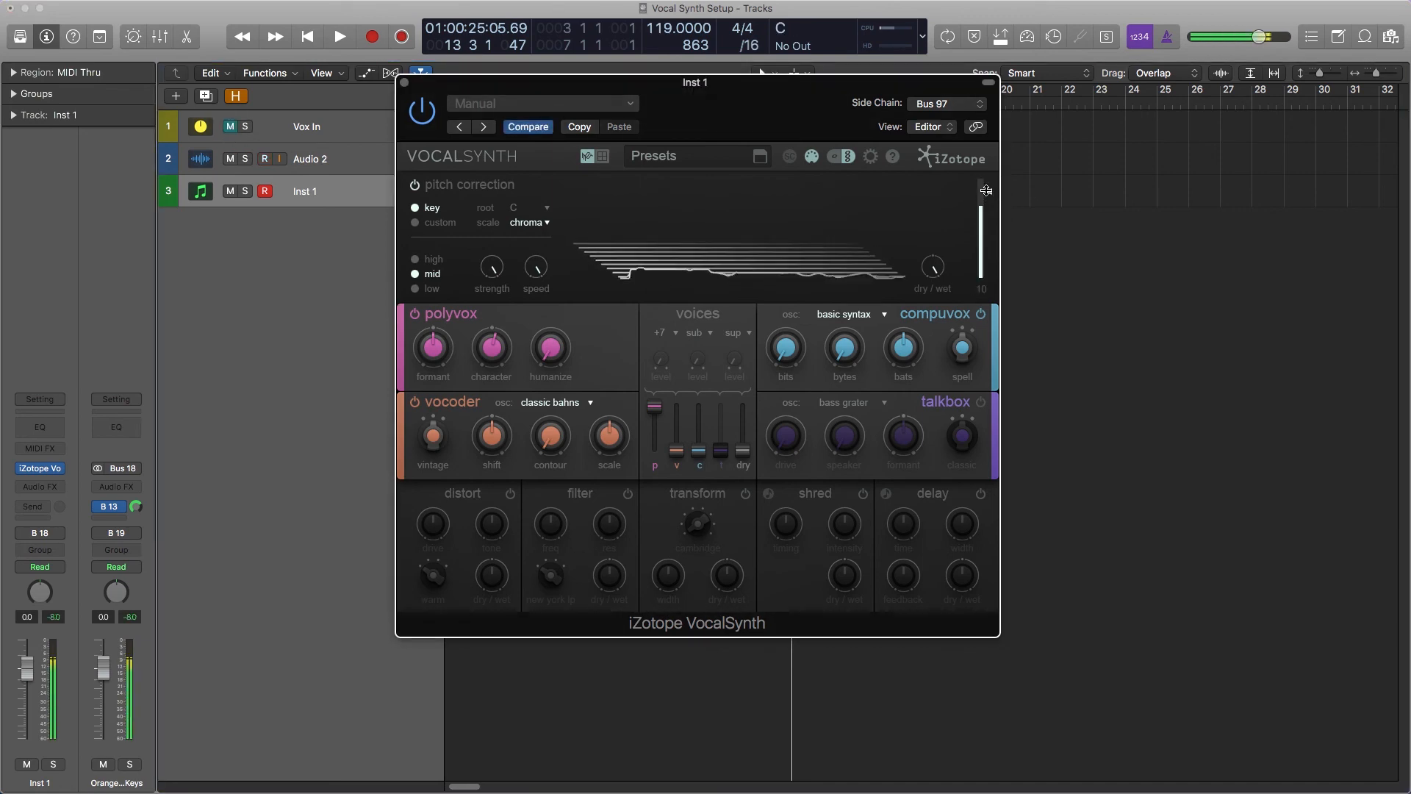
mouse_move(983, 190)
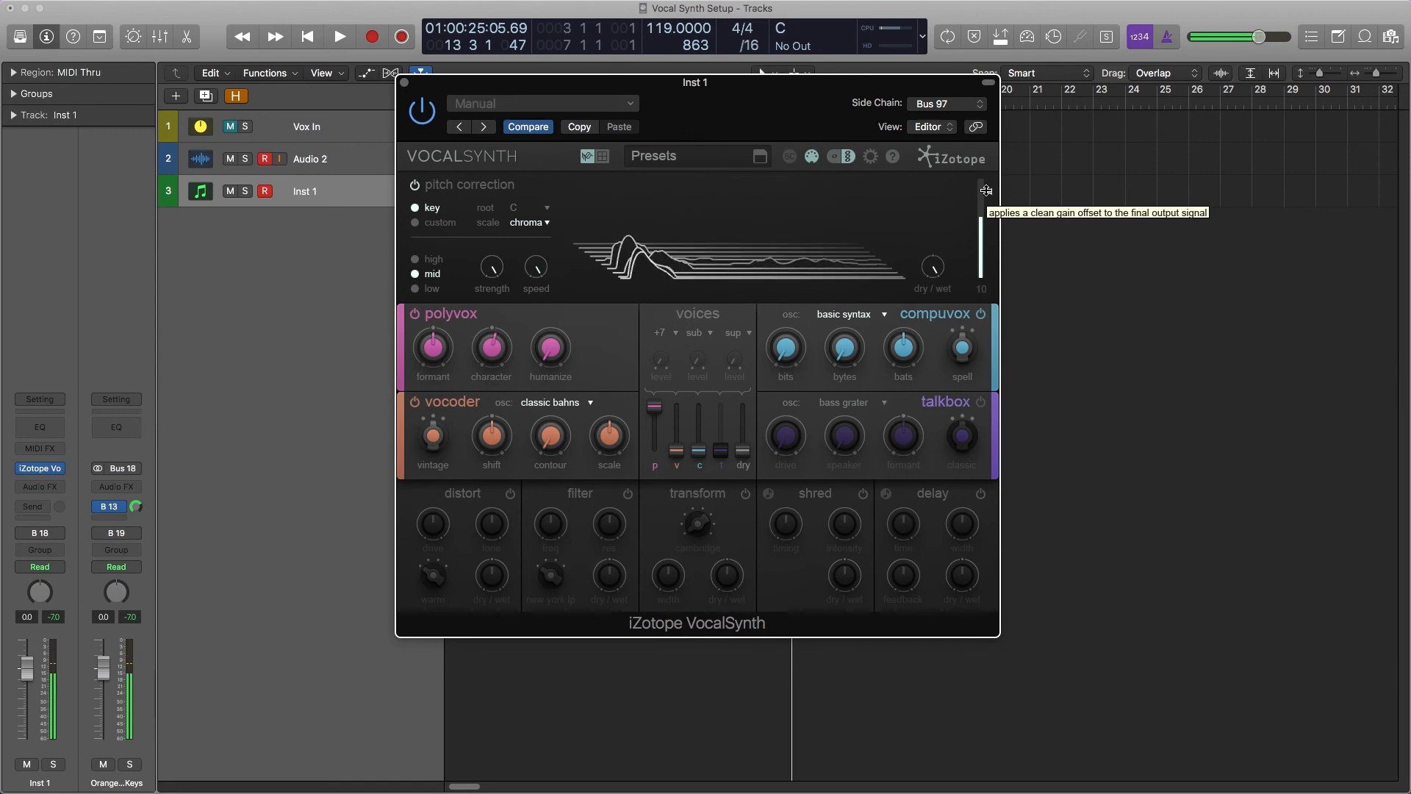